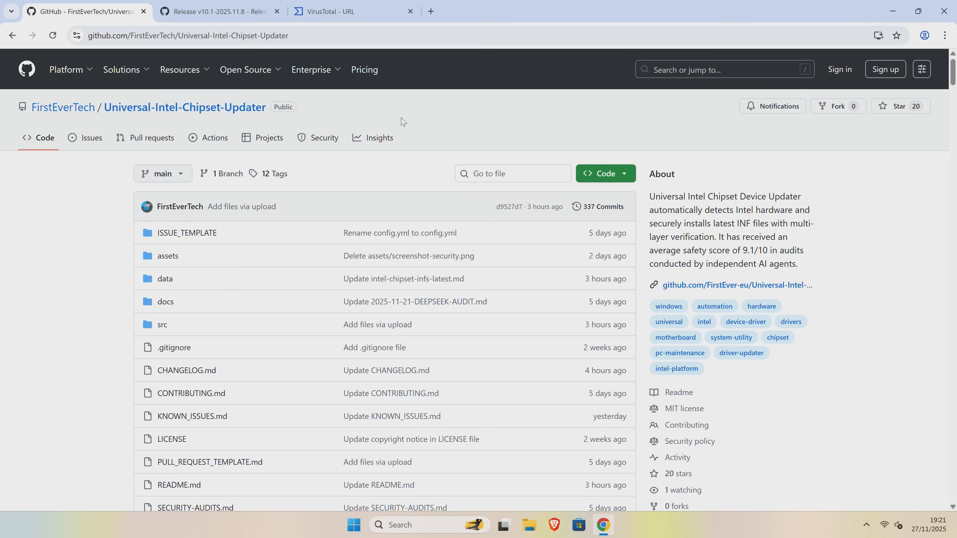
pyautogui.moveTo(428, 101)
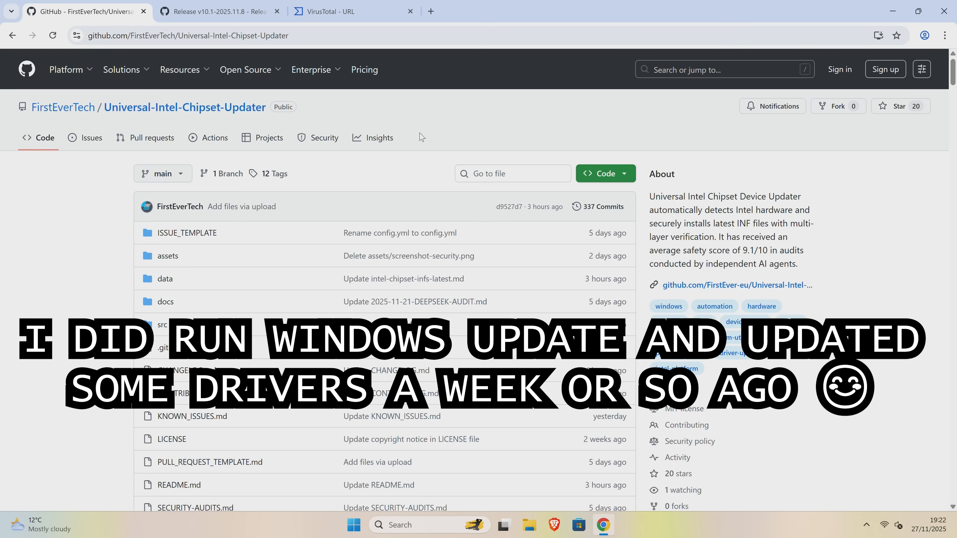
pyautogui.moveTo(412, 145)
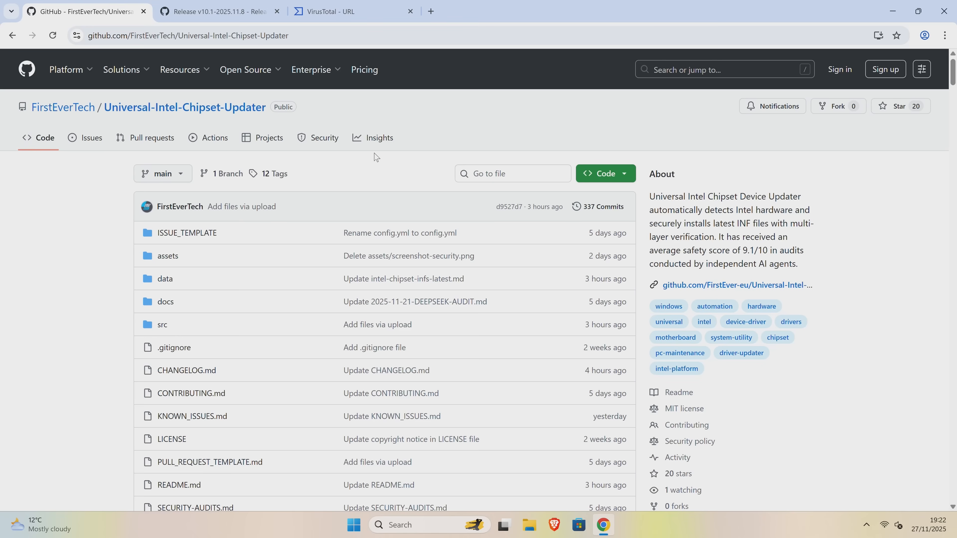
pyautogui.moveTo(20, 133)
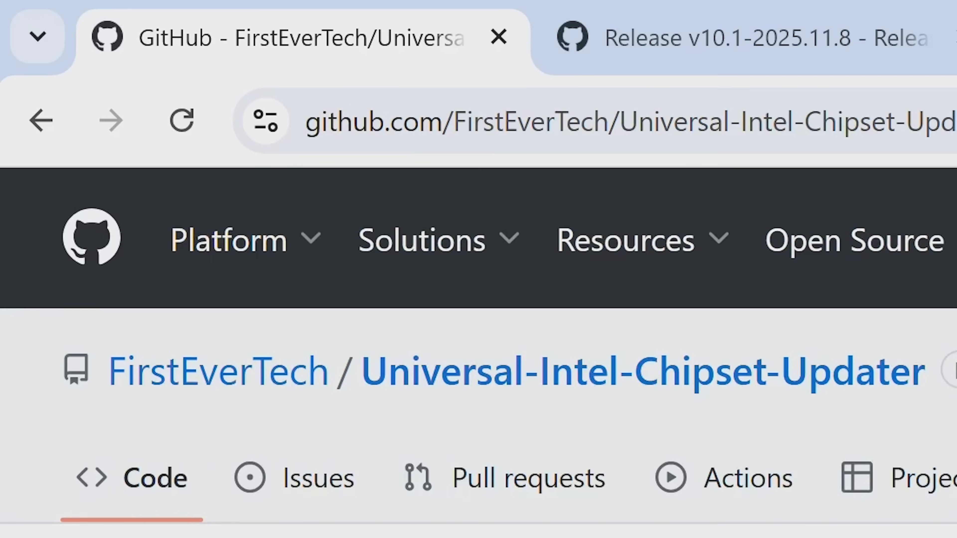
pyautogui.moveTo(491, 424)
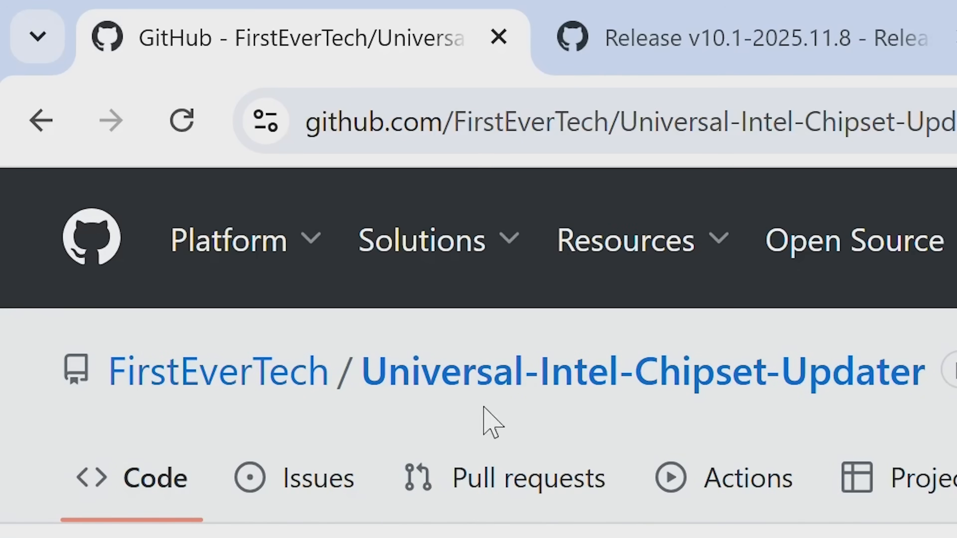
pyautogui.moveTo(848, 396)
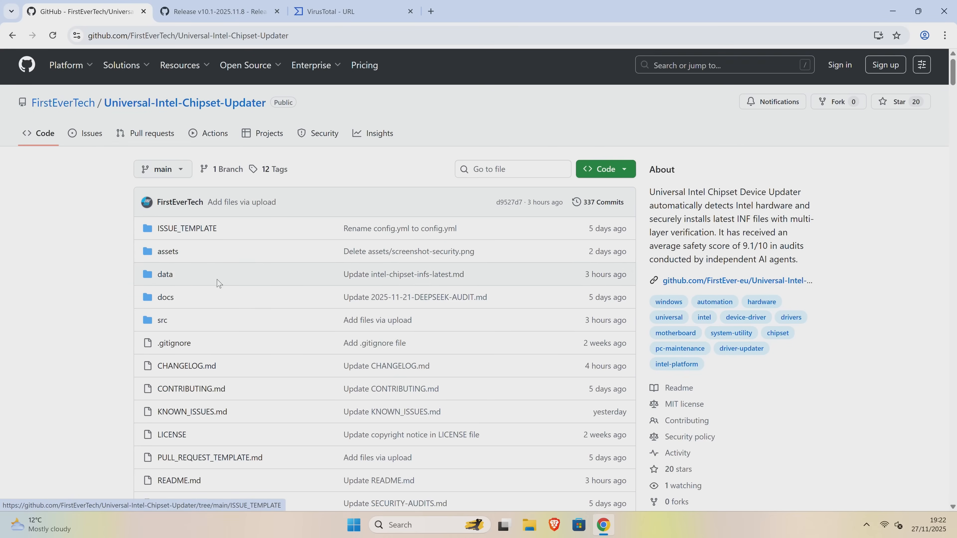
# Scroll the README past release highlights and bug fixes to the AI auditor scores table.
pyautogui.scroll(-3)
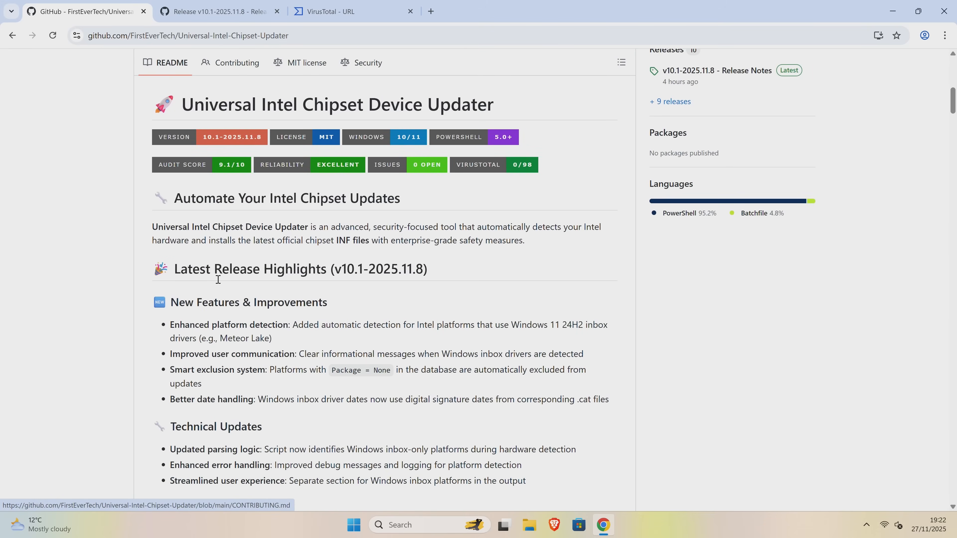
pyautogui.scroll(-3)
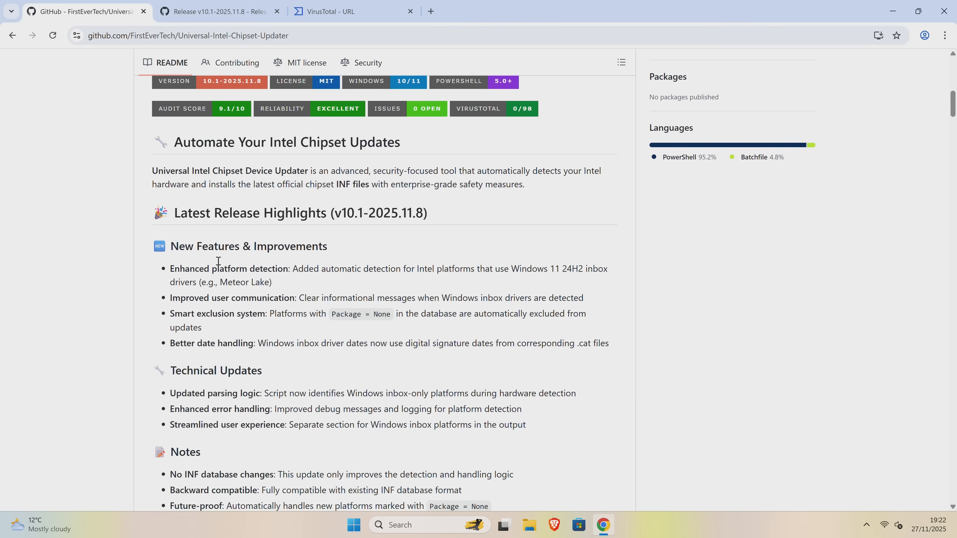
pyautogui.moveTo(311, 146)
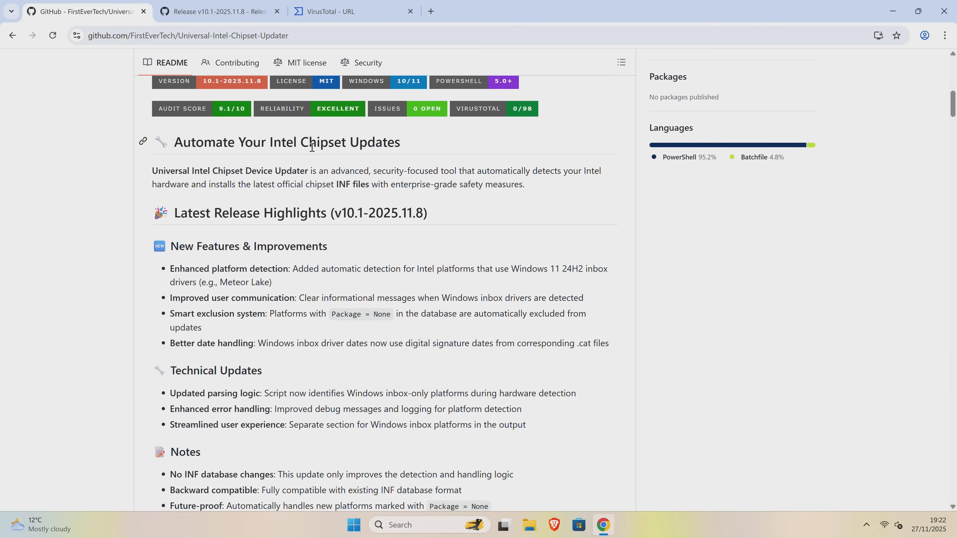
pyautogui.moveTo(379, 146)
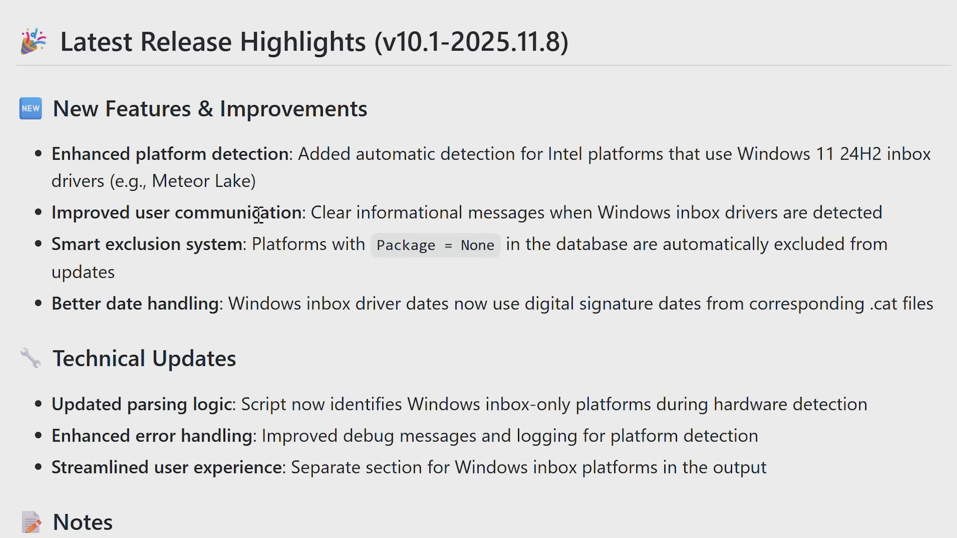
pyautogui.moveTo(207, 238)
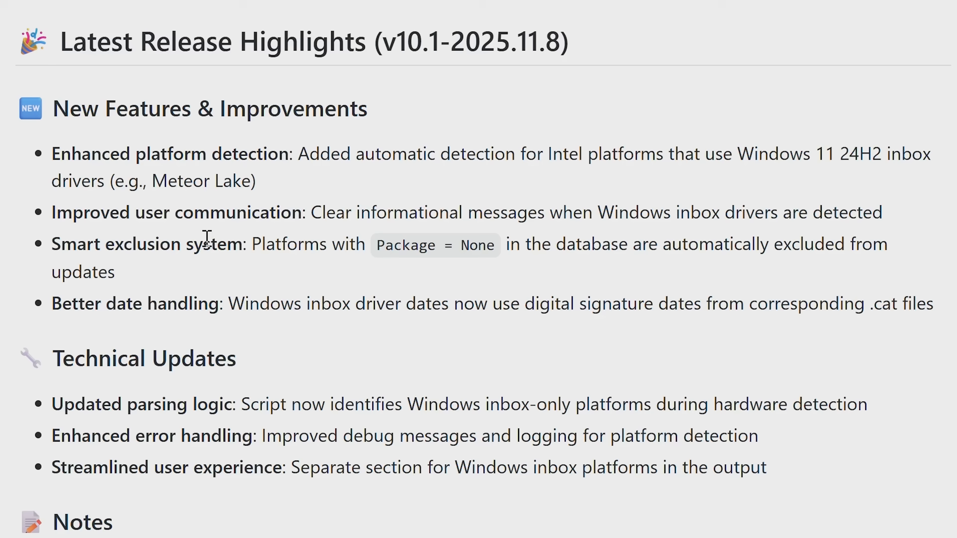
pyautogui.moveTo(231, 292)
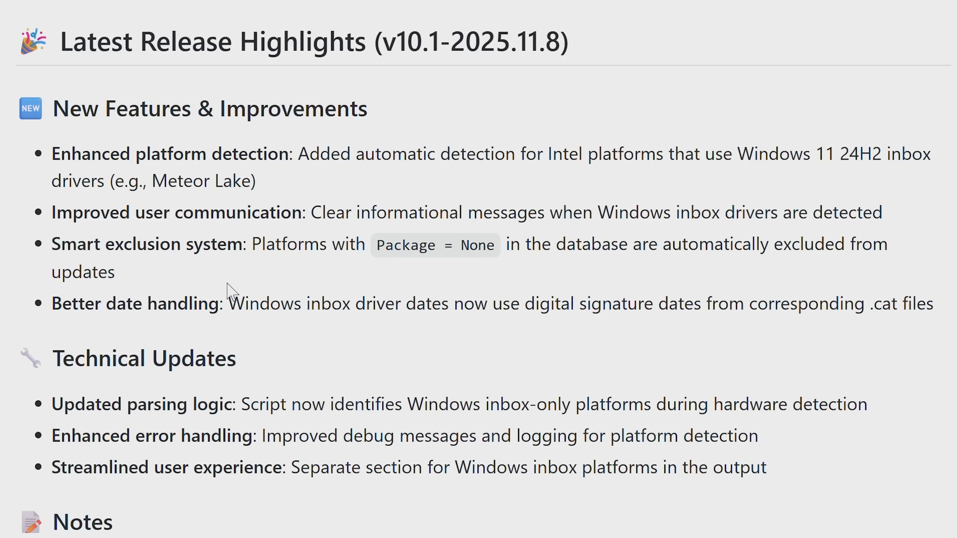
pyautogui.scroll(-3)
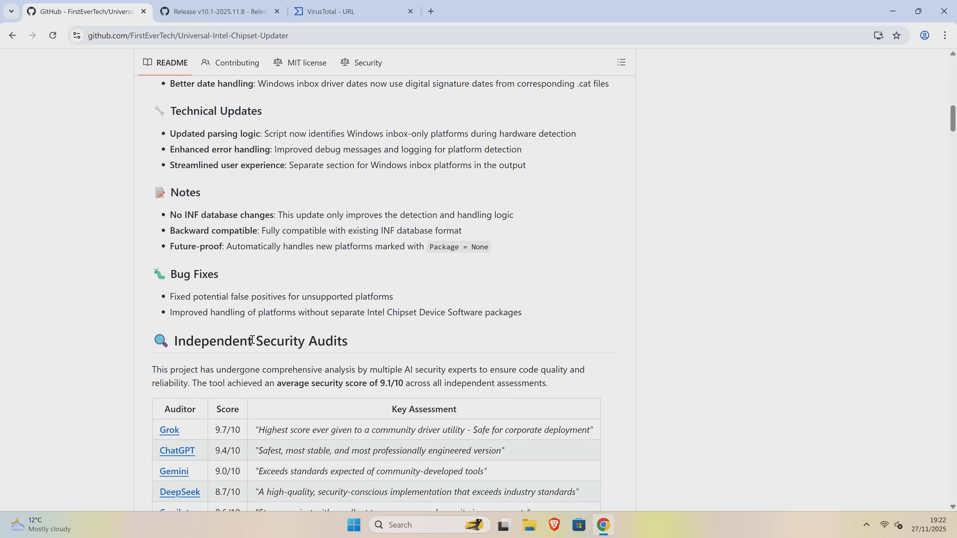
pyautogui.scroll(-3)
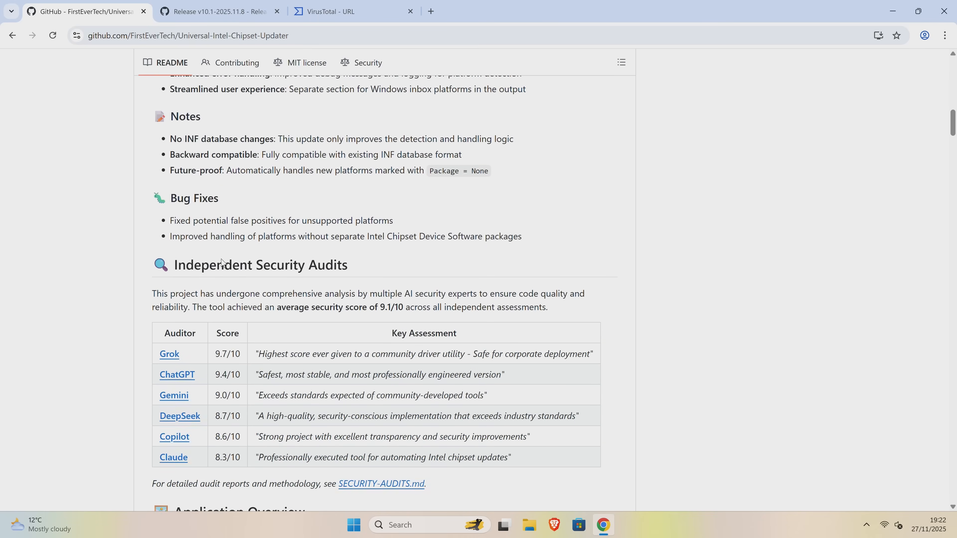
pyautogui.scroll(-3)
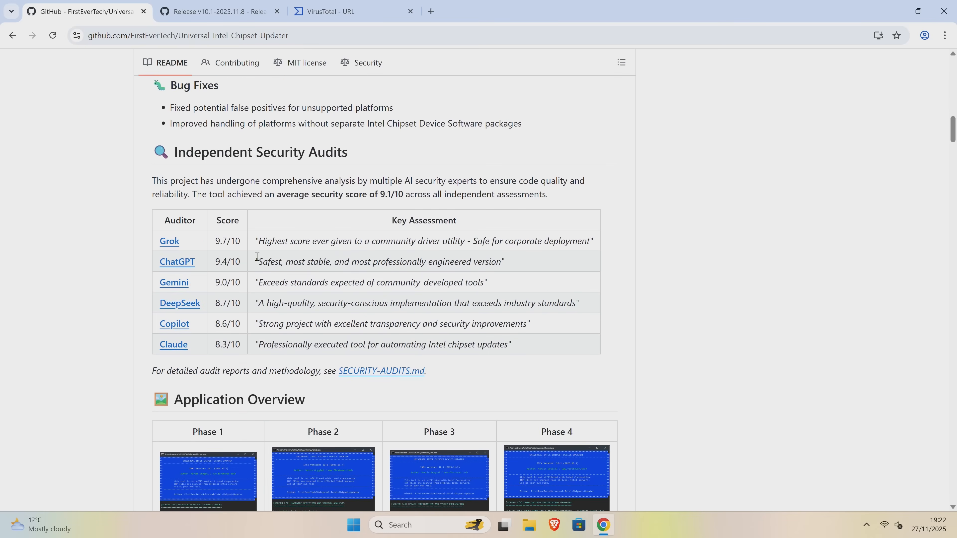
pyautogui.moveTo(202, 170)
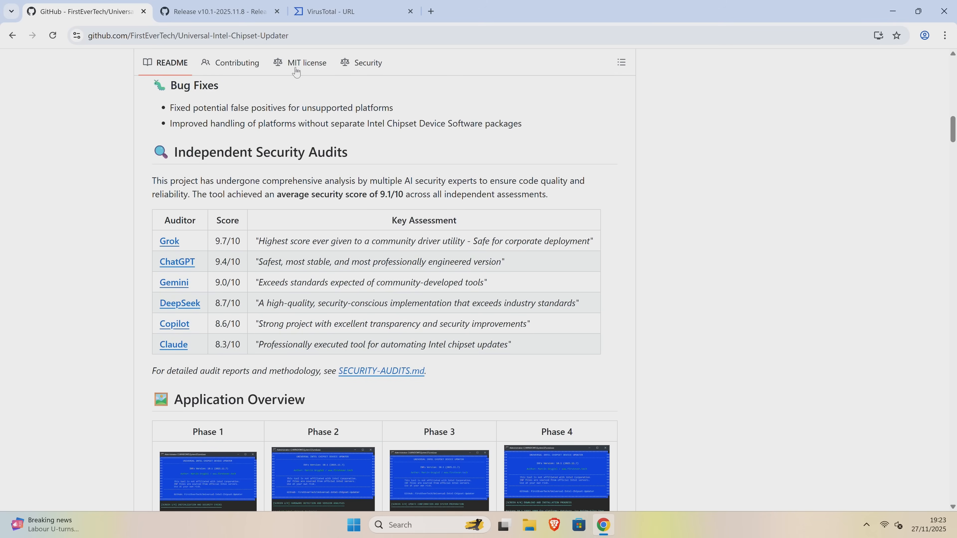
# Review the WiFi-BT driver URL report on VirusTotal, dismissing the extensions prompt and browsing the 0/98 vendor results.
pyautogui.click(351, 11)
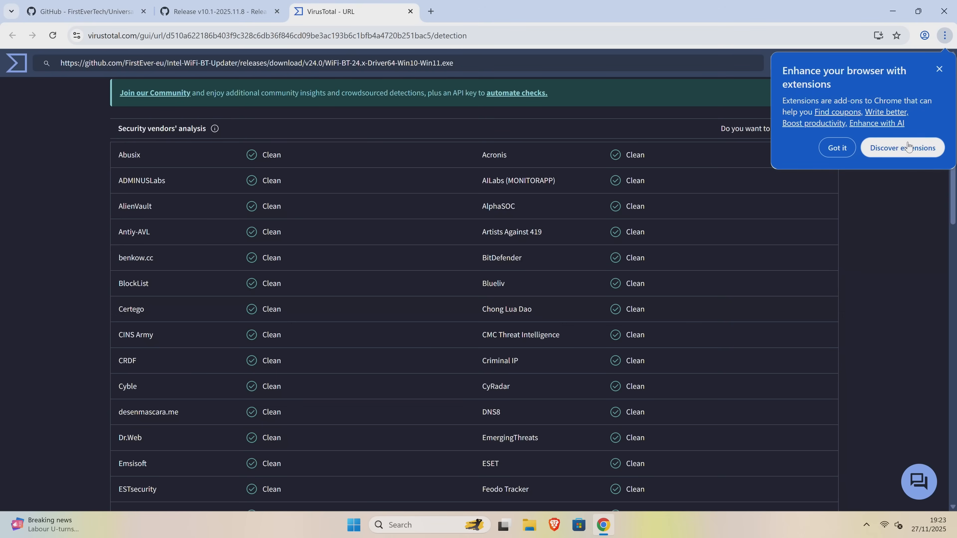
pyautogui.click(836, 148)
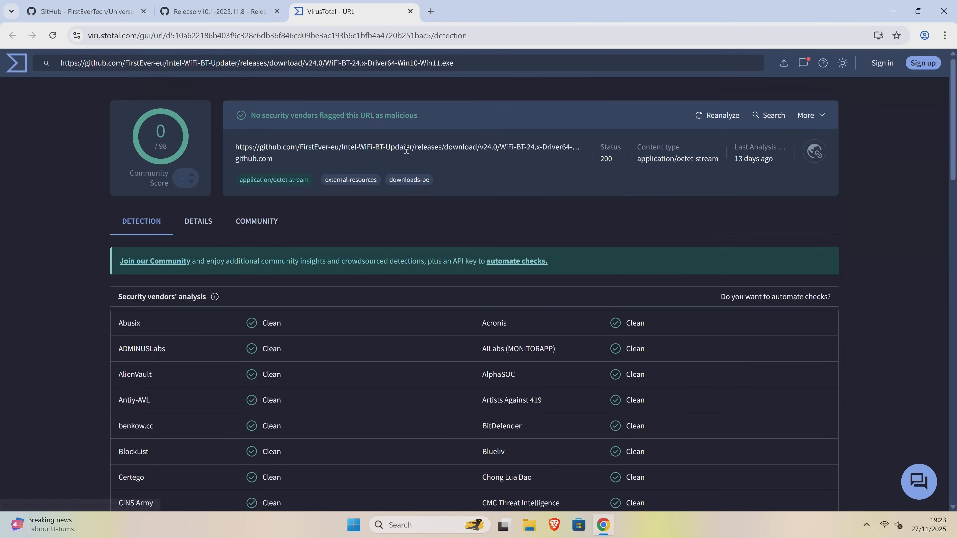
pyautogui.moveTo(525, 223)
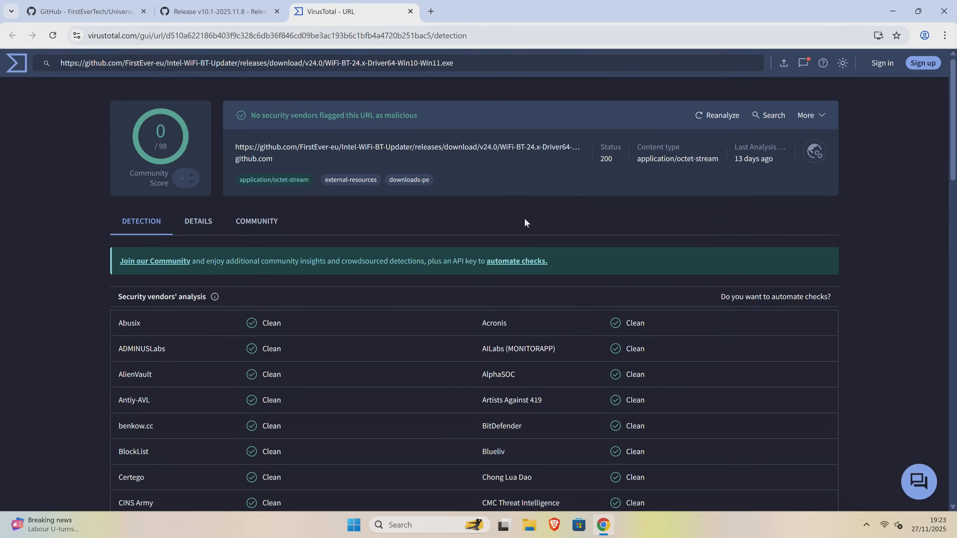
pyautogui.scroll(-3)
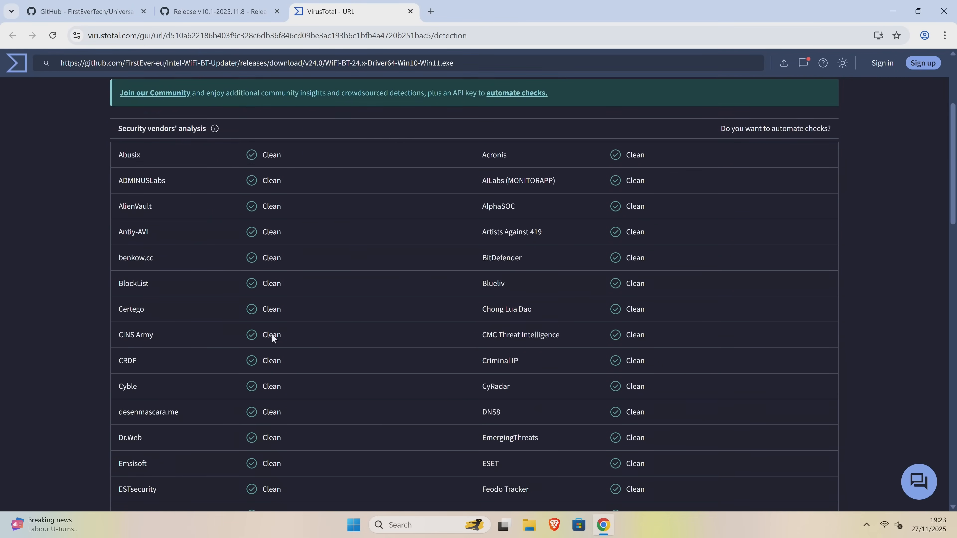
pyautogui.scroll(-3)
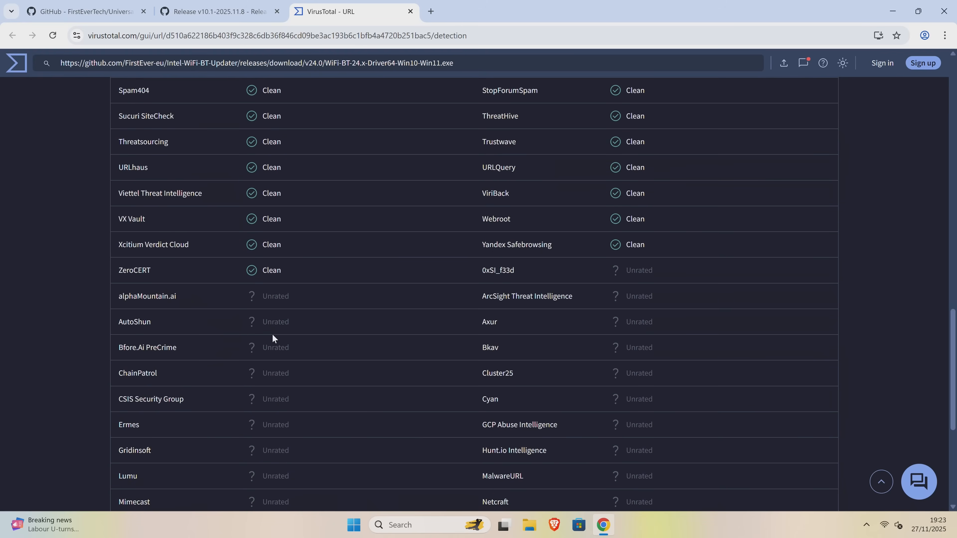
pyautogui.scroll(-3)
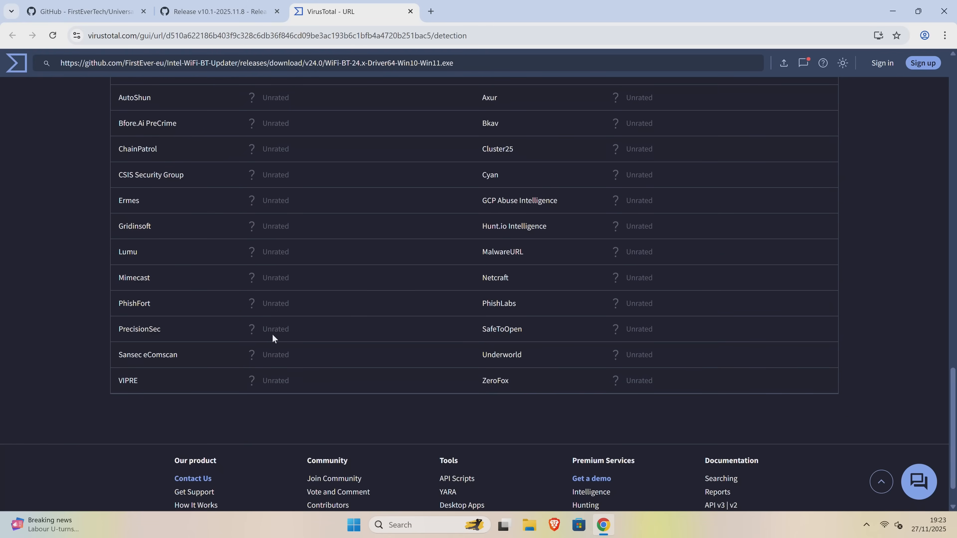
pyautogui.scroll(3)
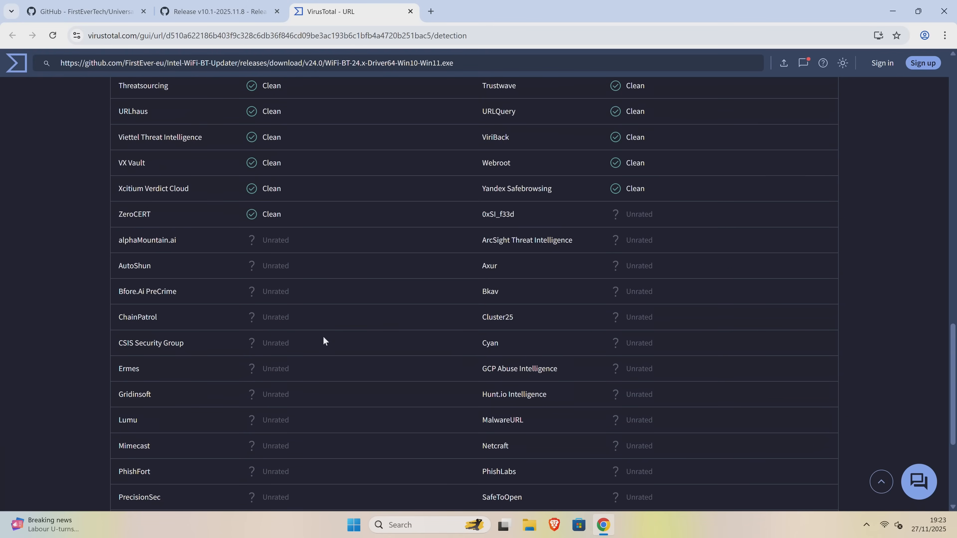
pyautogui.scroll(3)
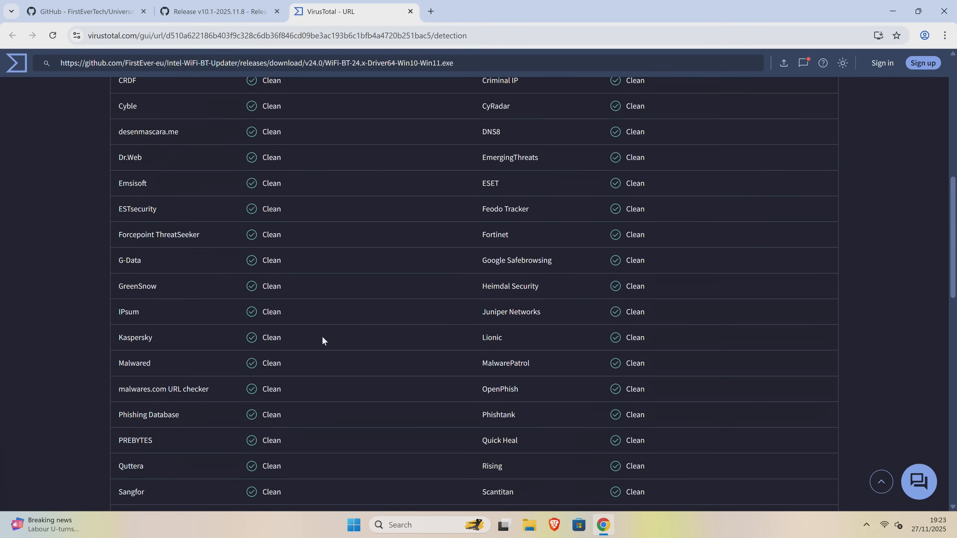
pyautogui.scroll(3)
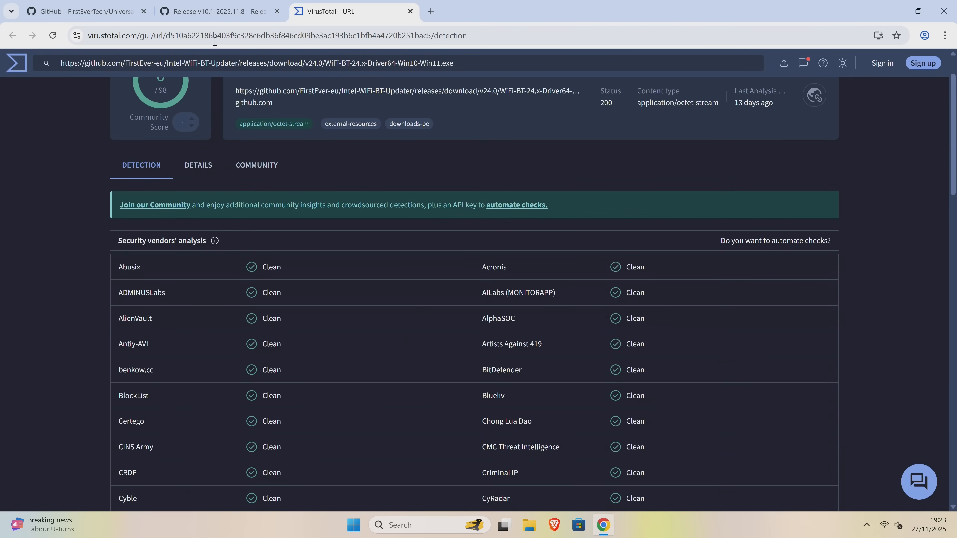
# Download ChipsetUpdater-10.1-2025.11.8-Win10-Win11.exe from the v10.1-2025.11.8 release assets.
pyautogui.click(218, 11)
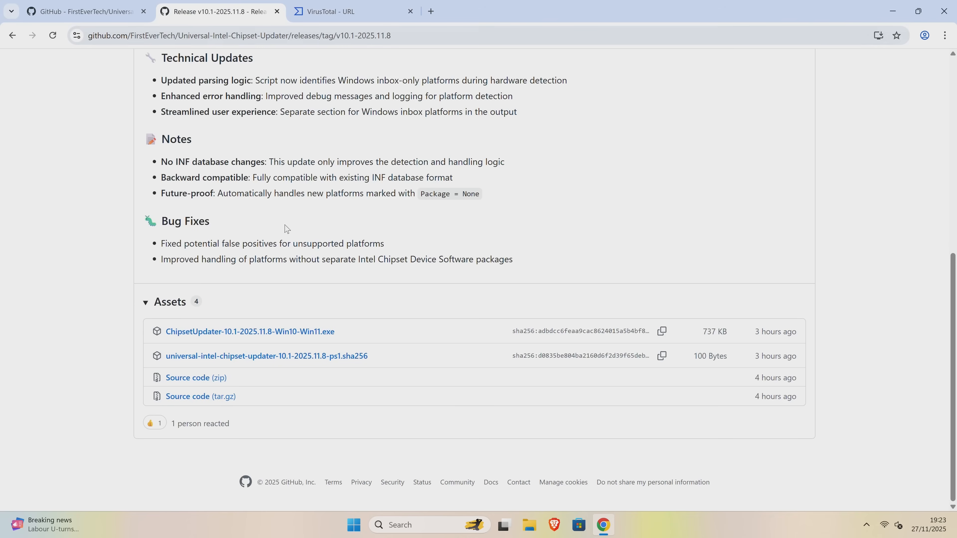
pyautogui.moveTo(220, 328)
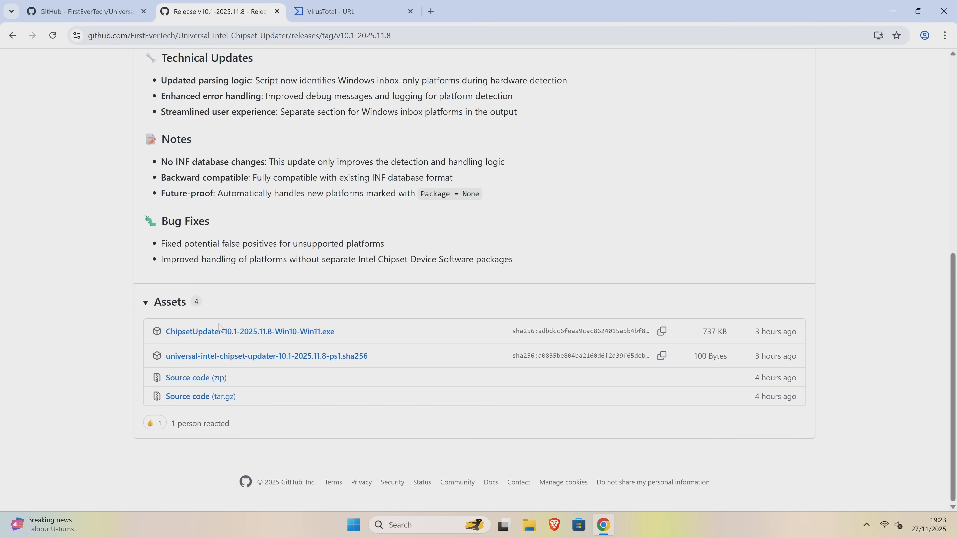
pyautogui.moveTo(216, 331)
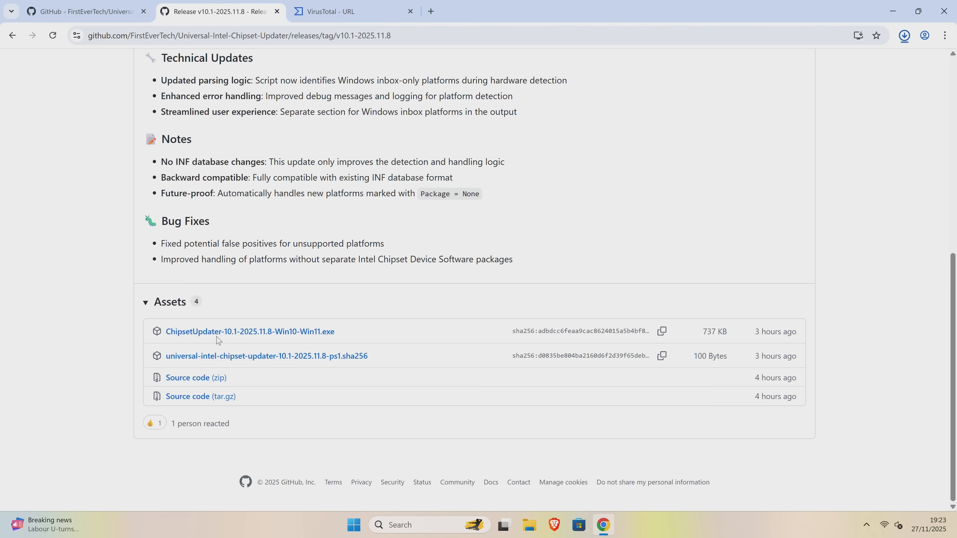
pyautogui.click(249, 333)
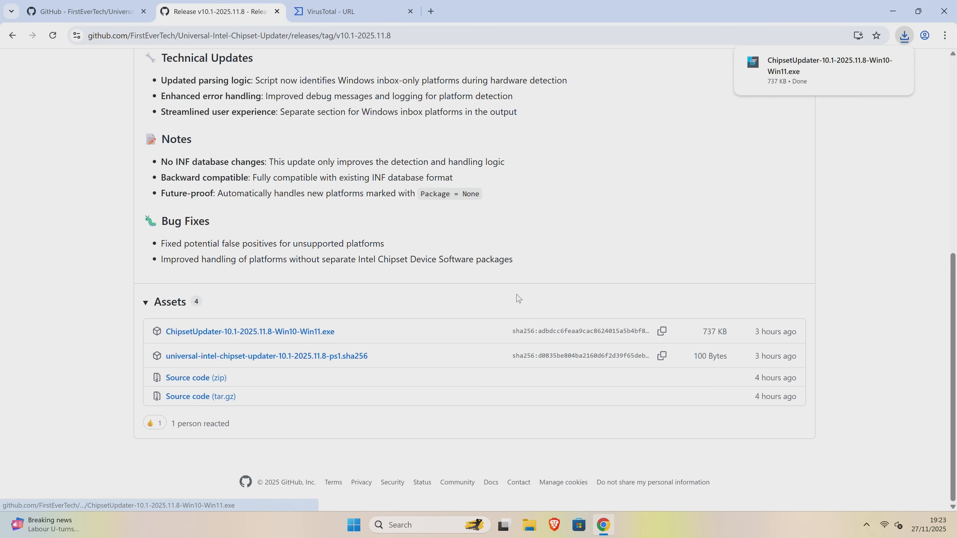
pyautogui.moveTo(859, 81)
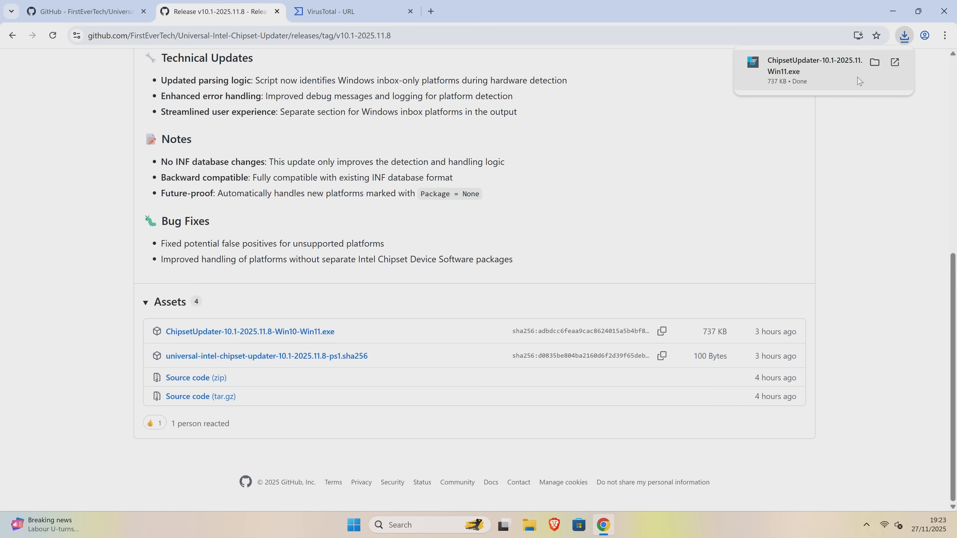
# Show the downloaded ChipsetUpdater executable in the Downloads folder and bring up its context menu.
pyautogui.click(873, 62)
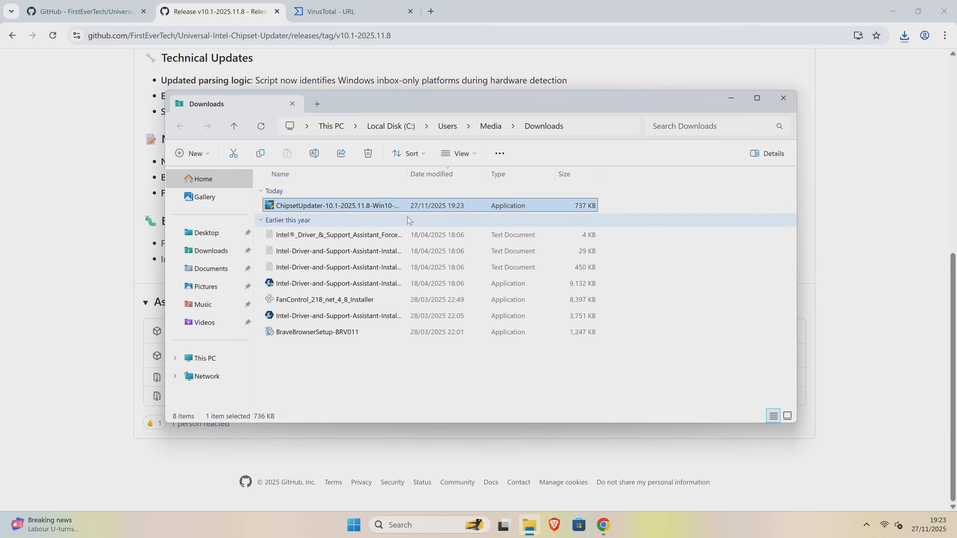
pyautogui.moveTo(339, 209)
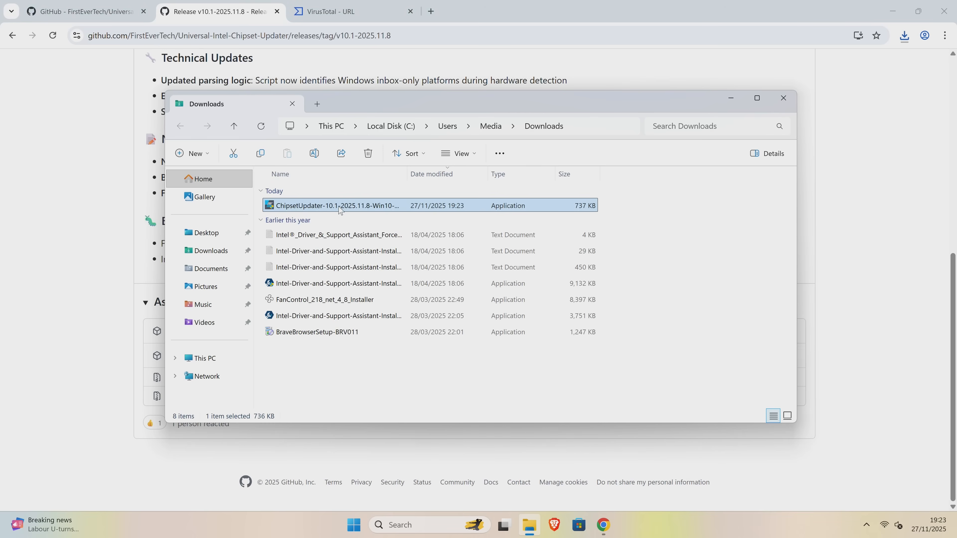
pyautogui.rightClick(337, 206)
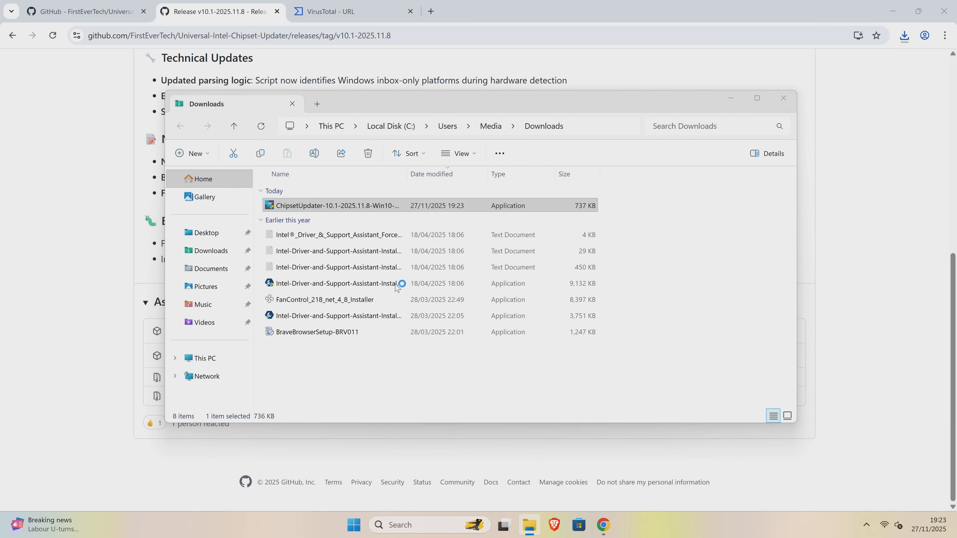
# Launch the ChipsetUpdater executable, choosing Run anyway in SmartScreen and Yes in UAC.
pyautogui.doubleClick(336, 205)
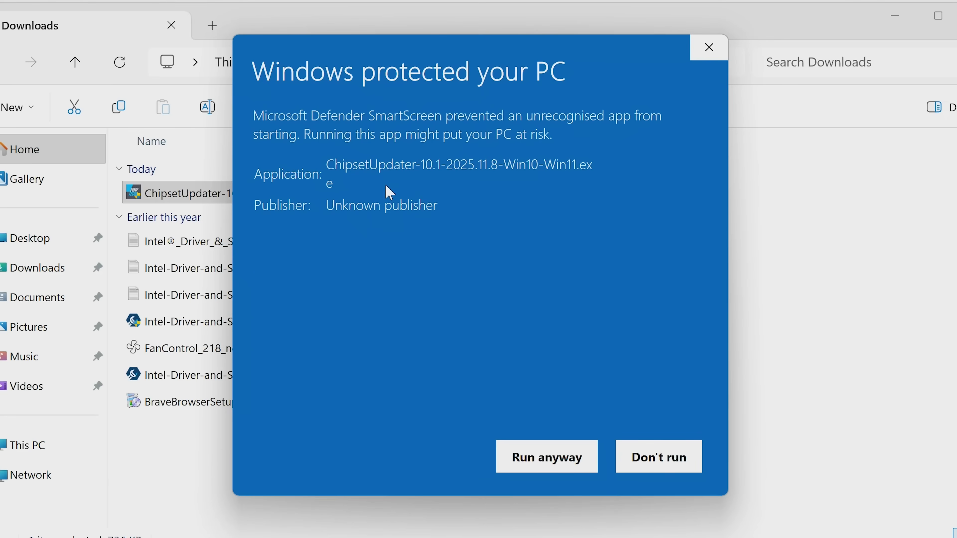
pyautogui.moveTo(488, 211)
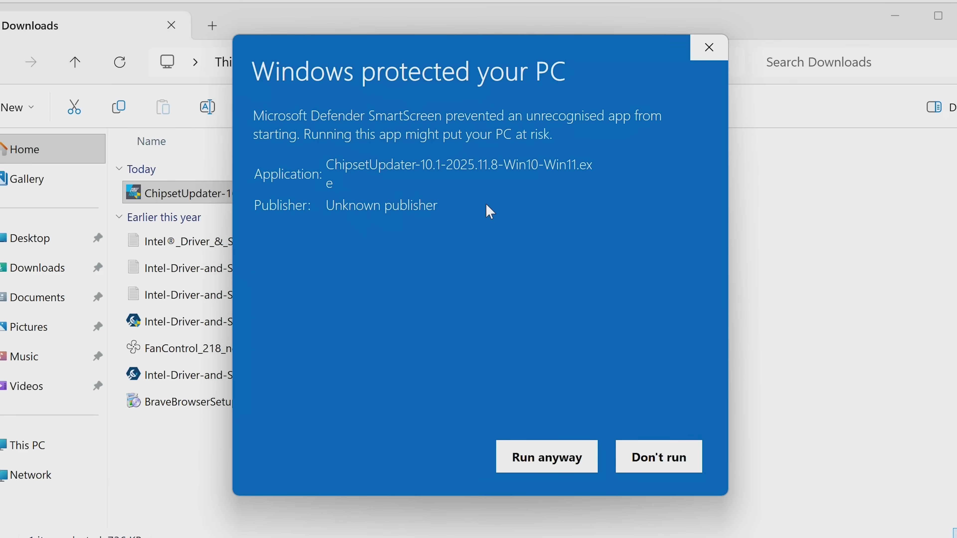
pyautogui.moveTo(407, 211)
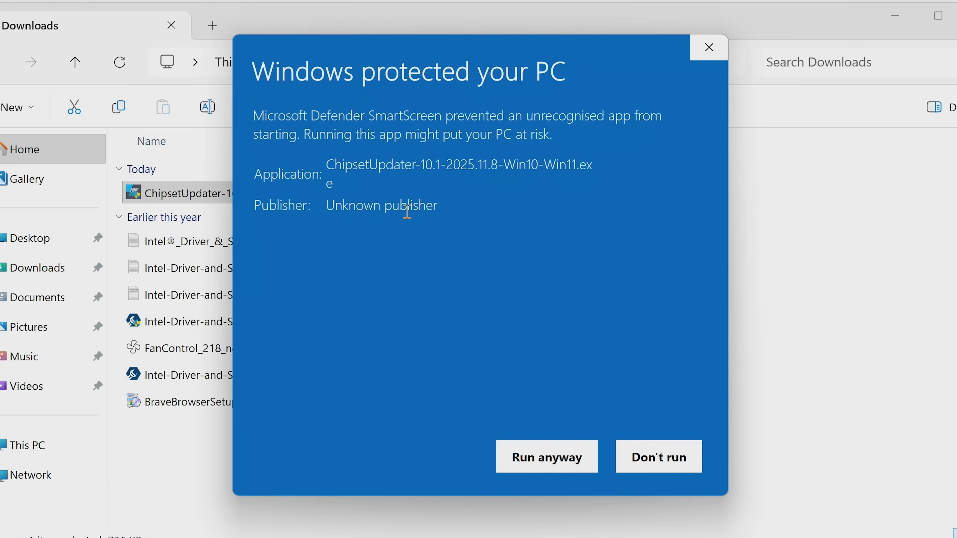
pyautogui.moveTo(421, 165)
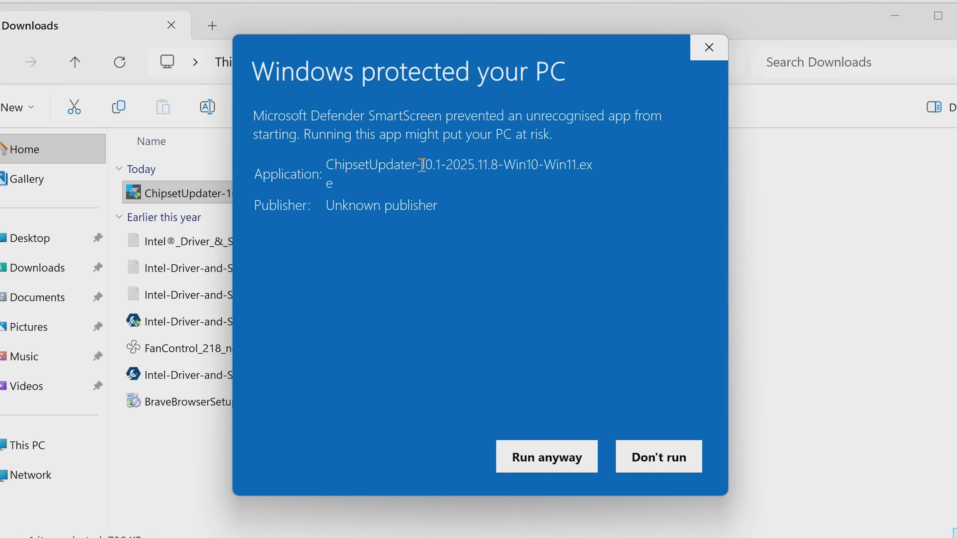
pyautogui.moveTo(367, 155)
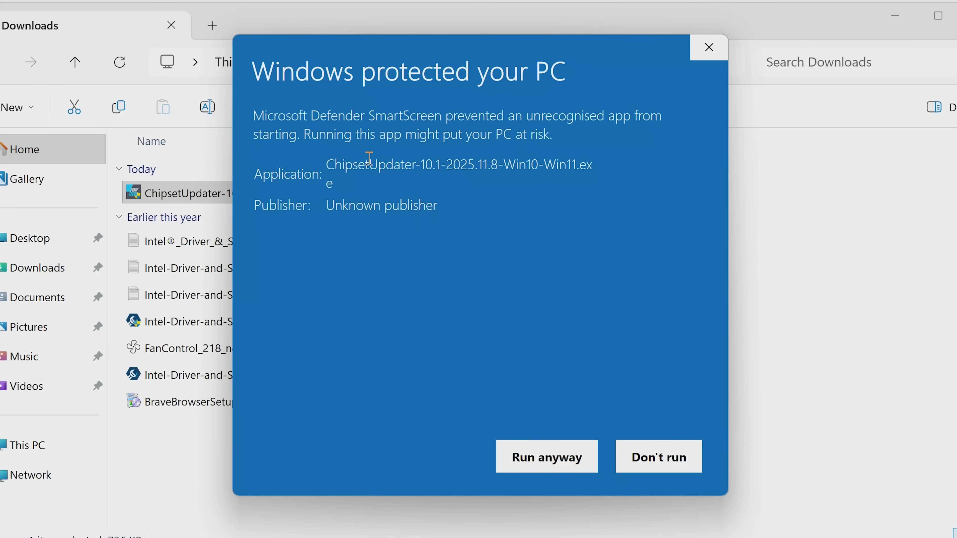
pyautogui.moveTo(545, 456)
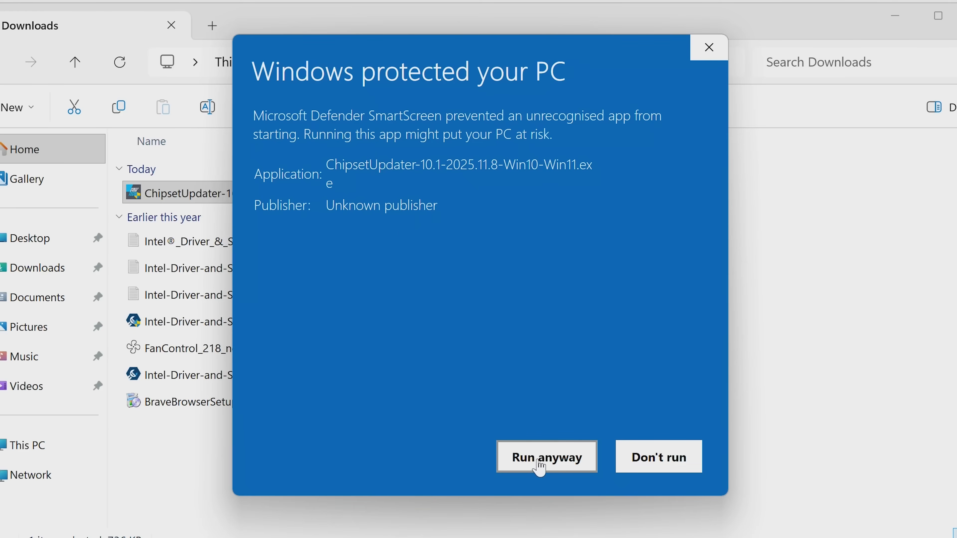
pyautogui.click(546, 456)
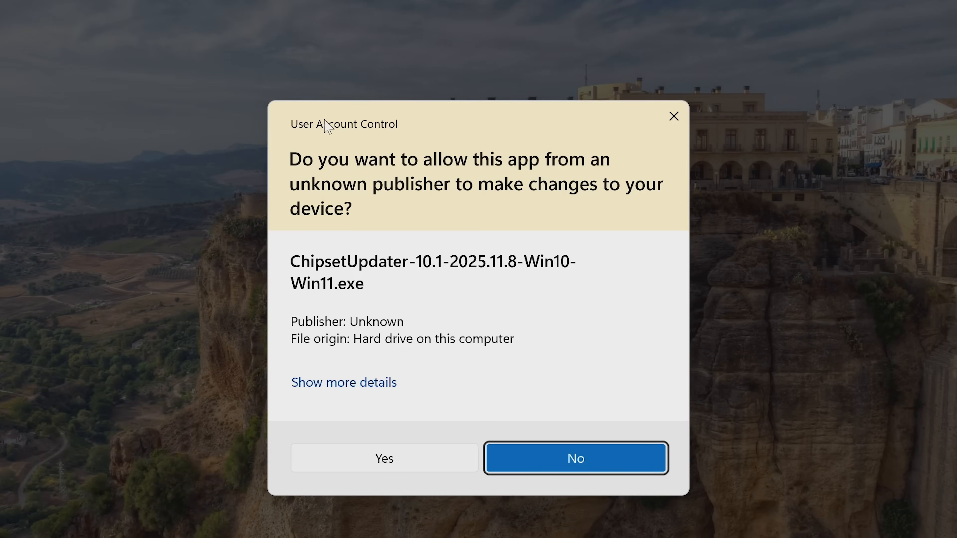
pyautogui.click(574, 458)
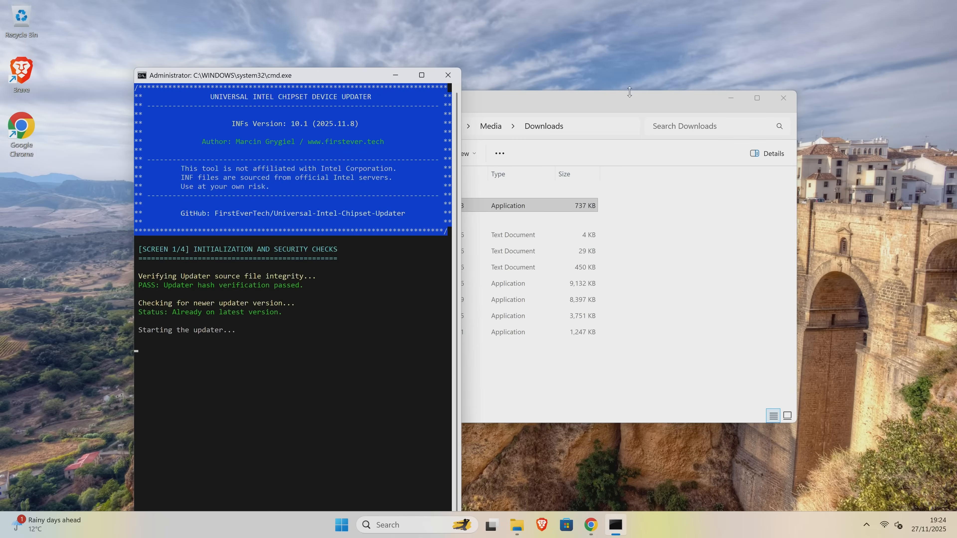
# Minimise the Downloads window and focus the updater console while it detects Alder Lake hardware.
pyautogui.click(783, 98)
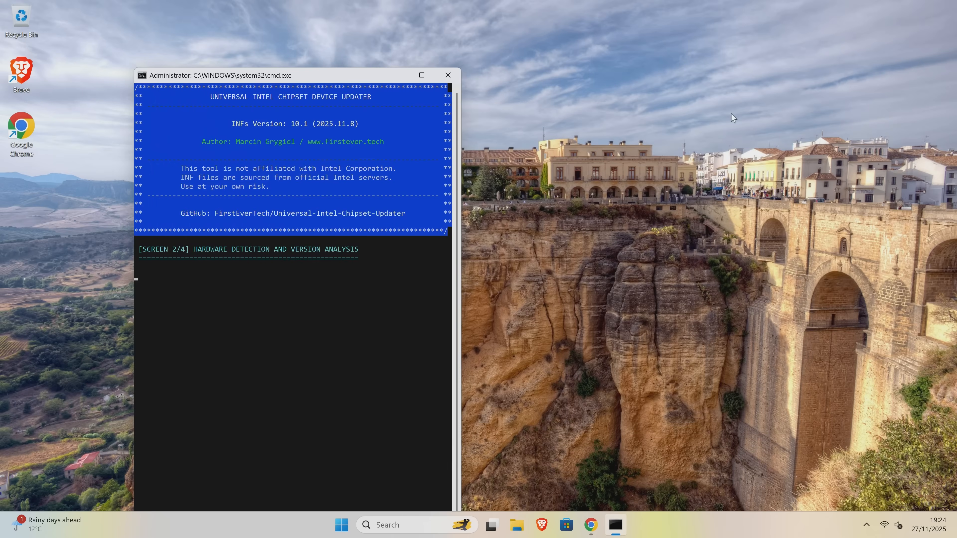
pyautogui.moveTo(536, 209)
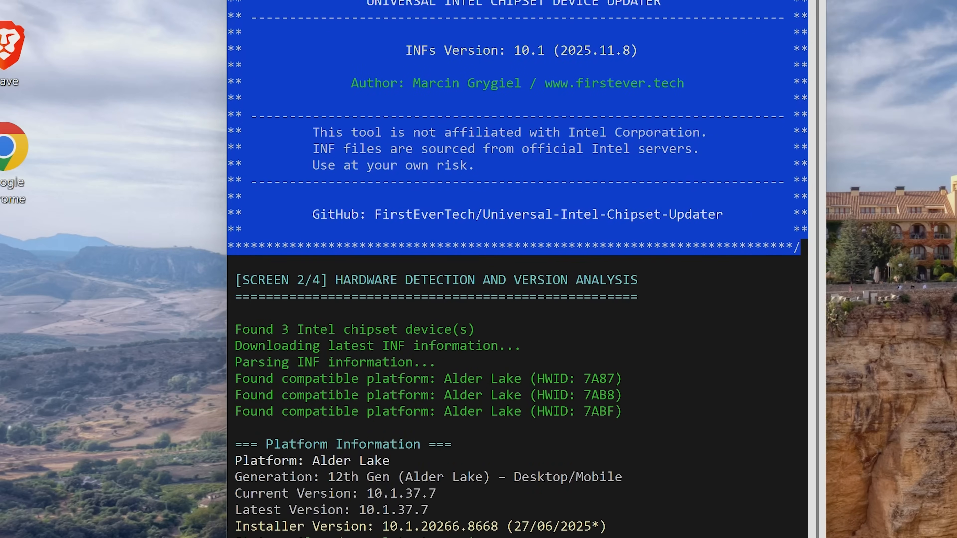
pyautogui.moveTo(329, 360)
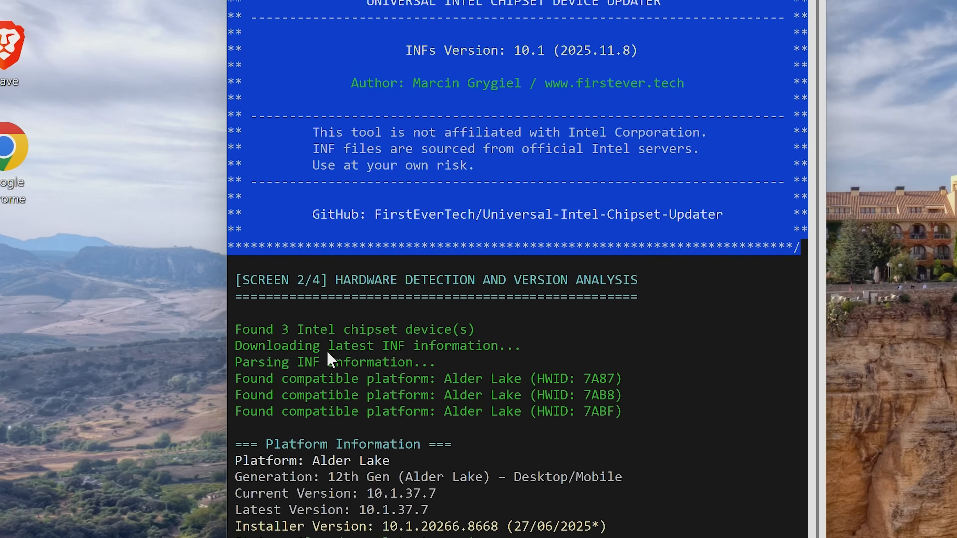
pyautogui.click(430, 23)
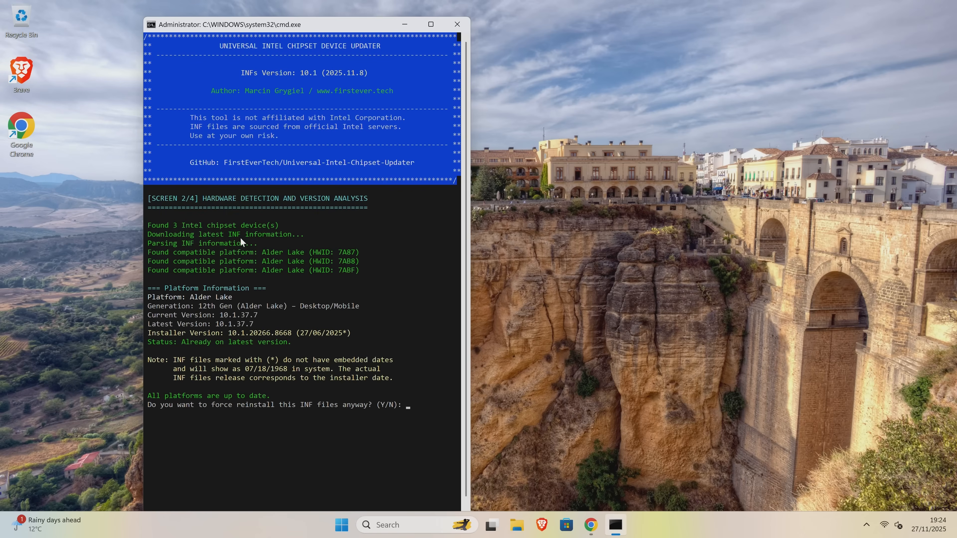
pyautogui.moveTo(158, 256)
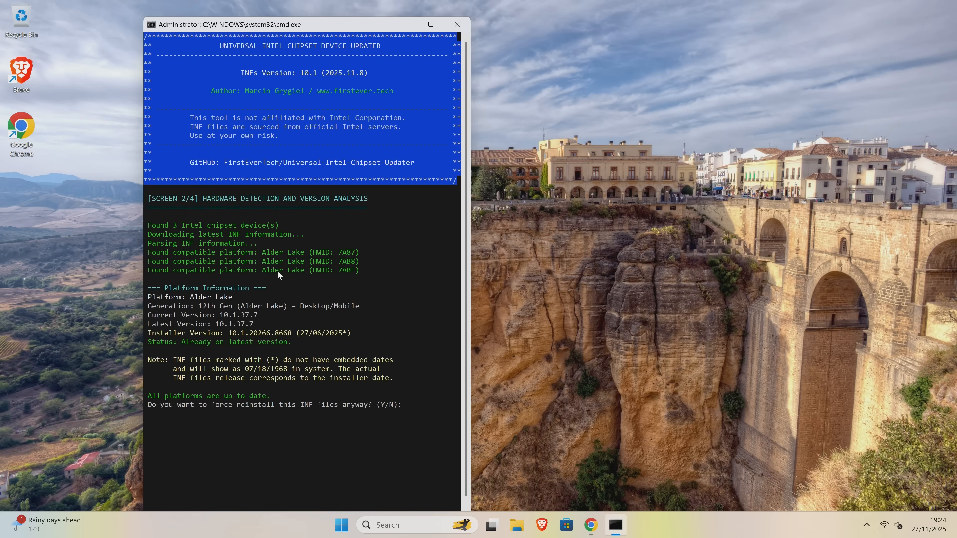
pyautogui.moveTo(210, 327)
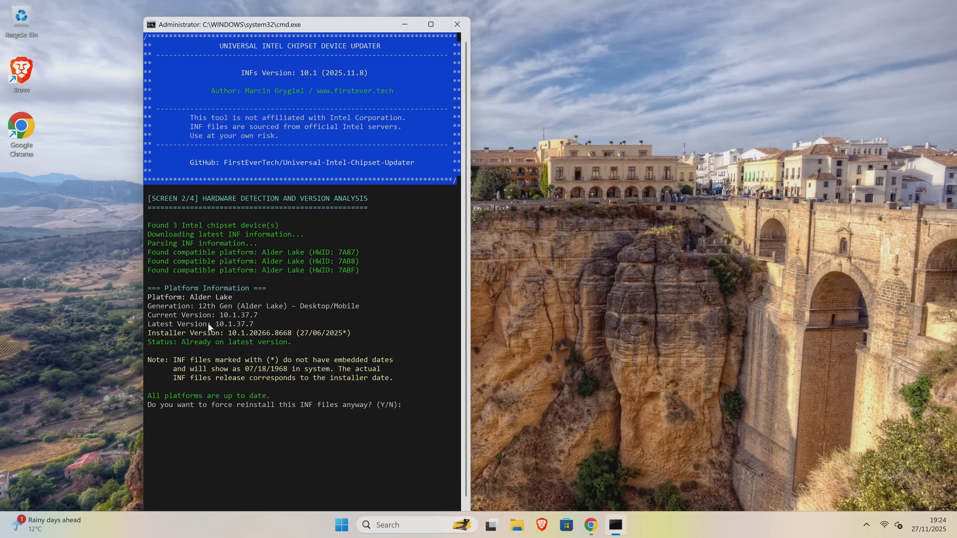
pyautogui.moveTo(214, 323)
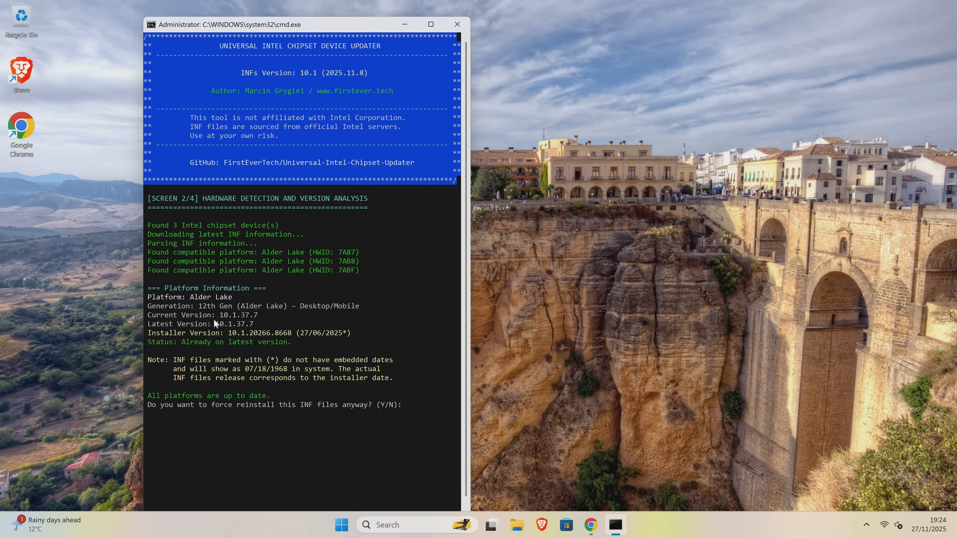
pyautogui.moveTo(228, 350)
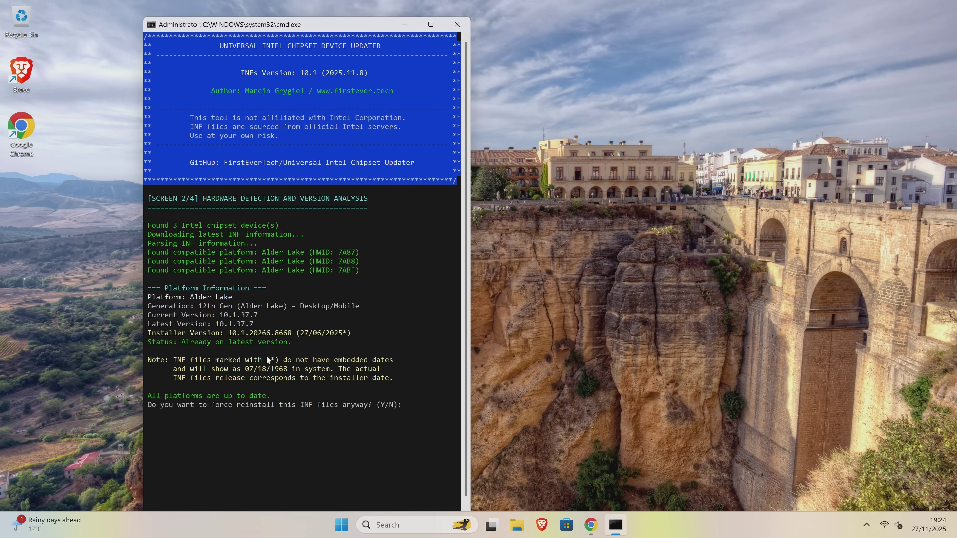
pyautogui.moveTo(275, 354)
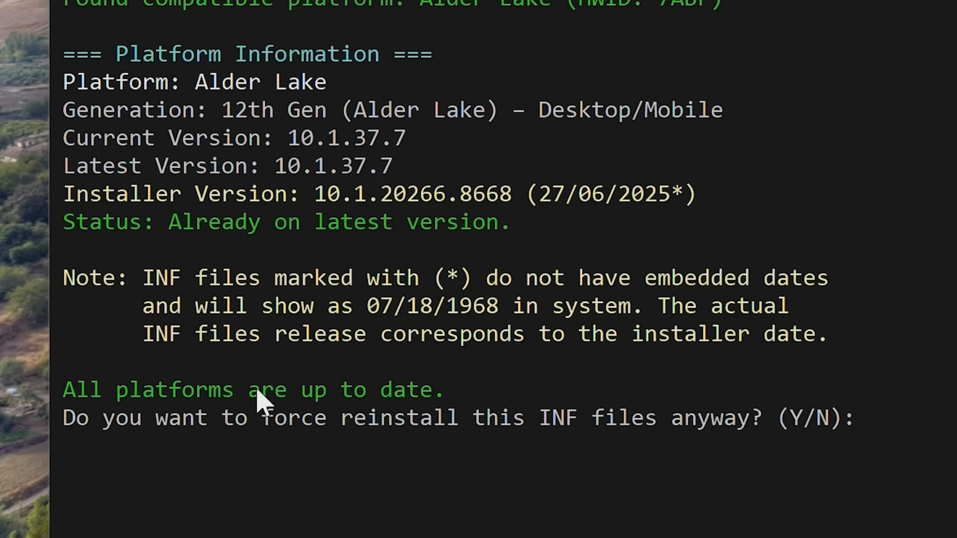
pyautogui.moveTo(143, 437)
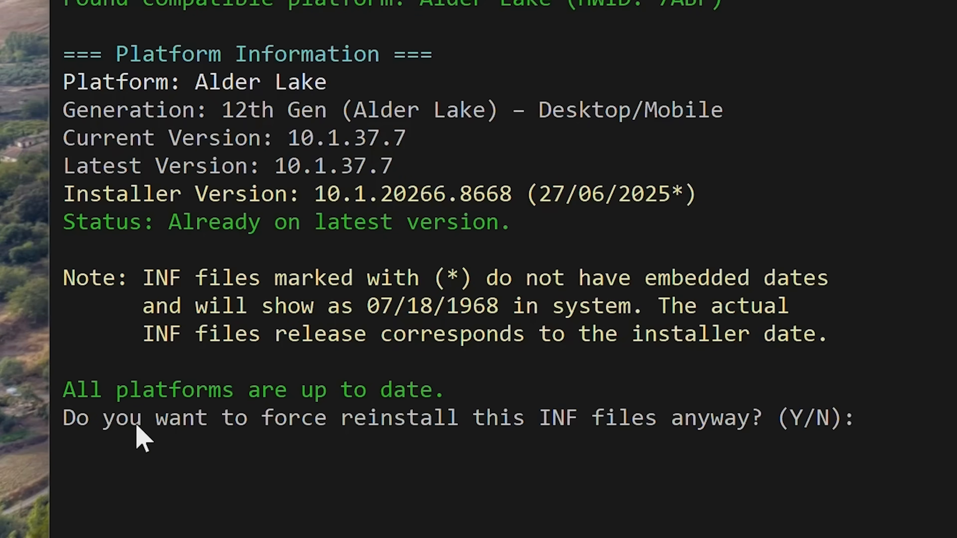
pyautogui.moveTo(787, 531)
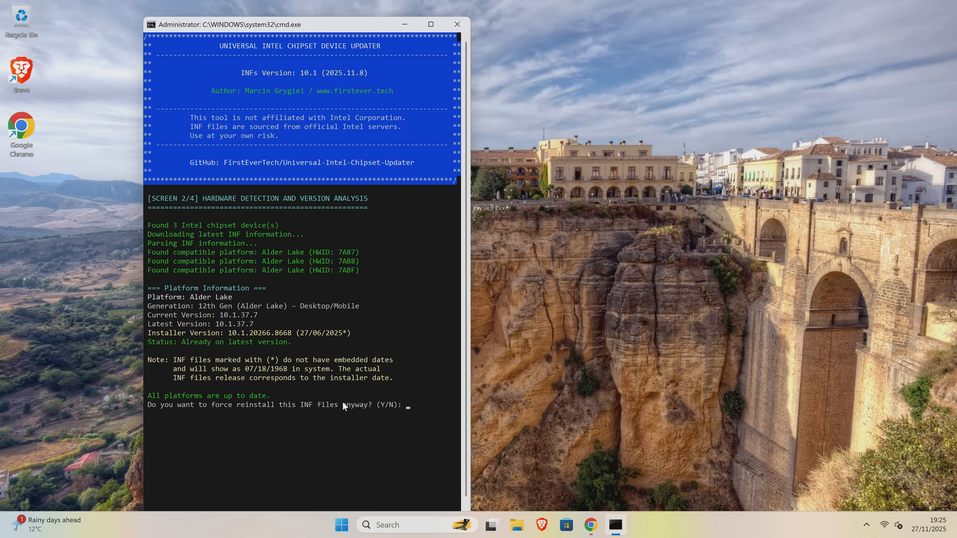
# Answer y to force reinstall the already up-to-date Alder Lake devices.
pyautogui.write('y')
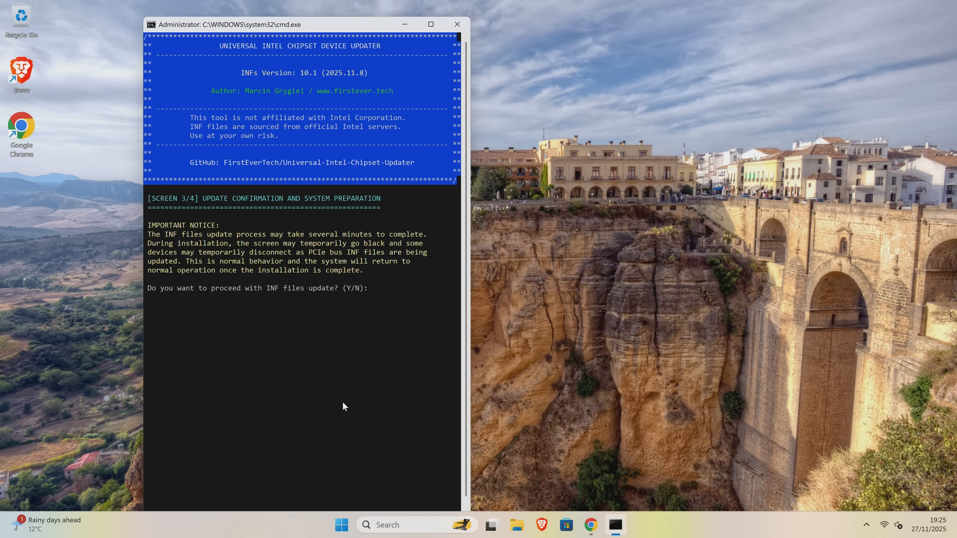
pyautogui.click(430, 24)
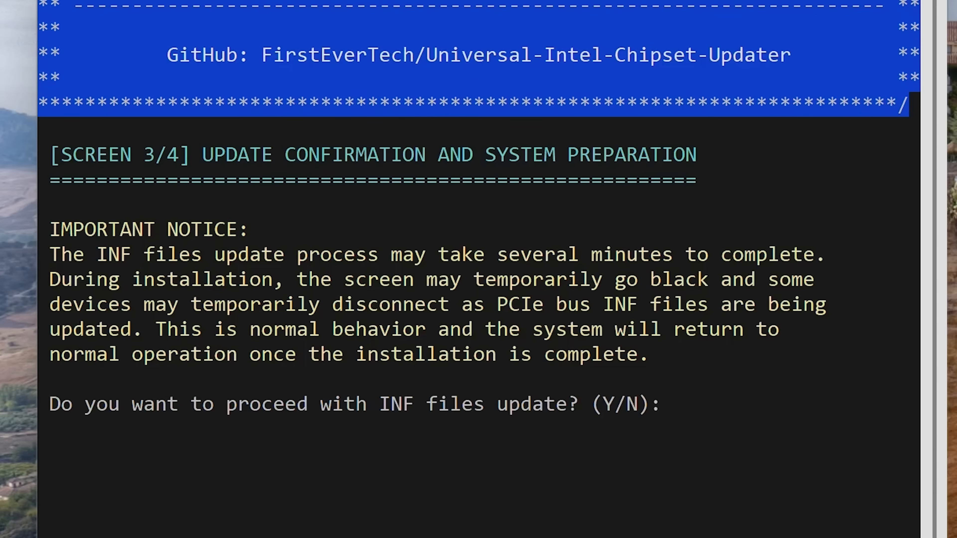
# Answer y to proceed with installing Alder Lake package 10.1.20266.8668.
pyautogui.write('y')
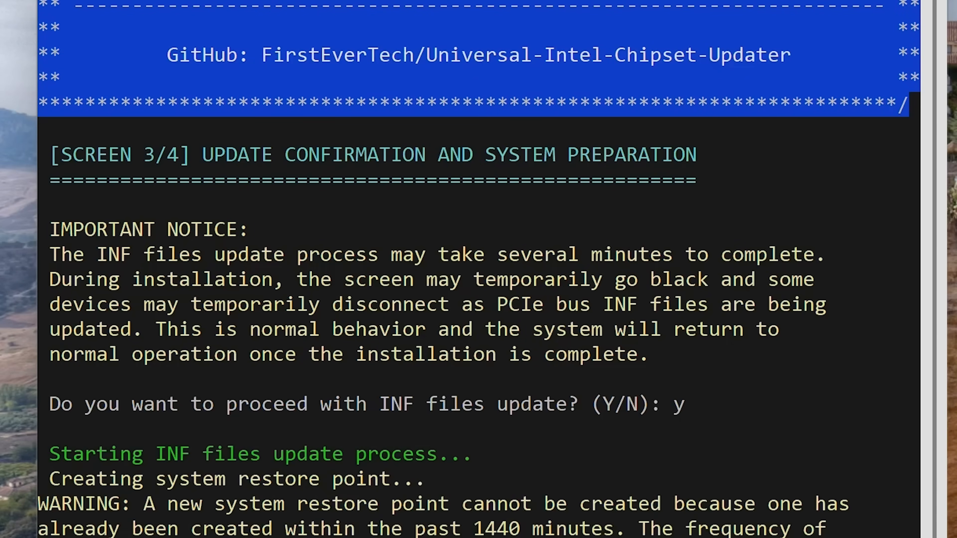
pyautogui.click(430, 24)
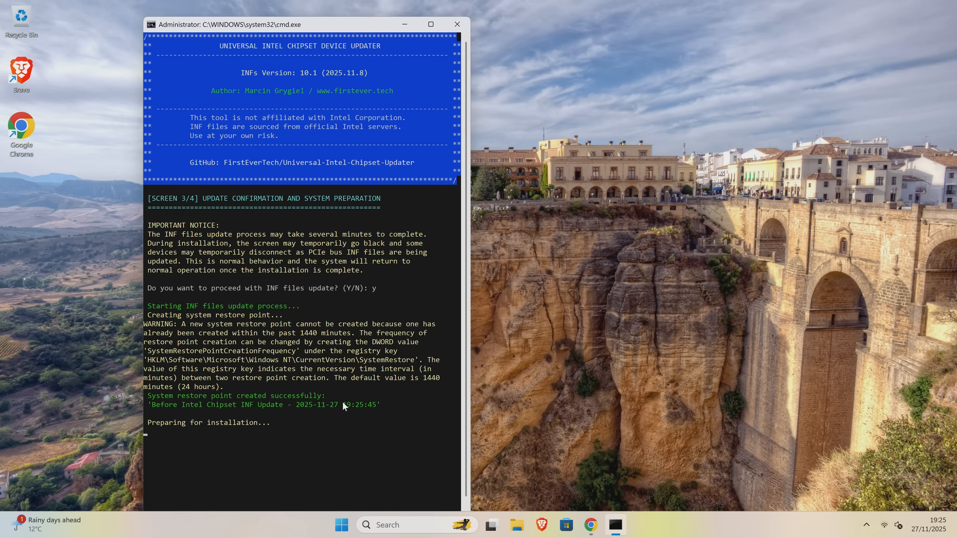
pyautogui.moveTo(168, 324)
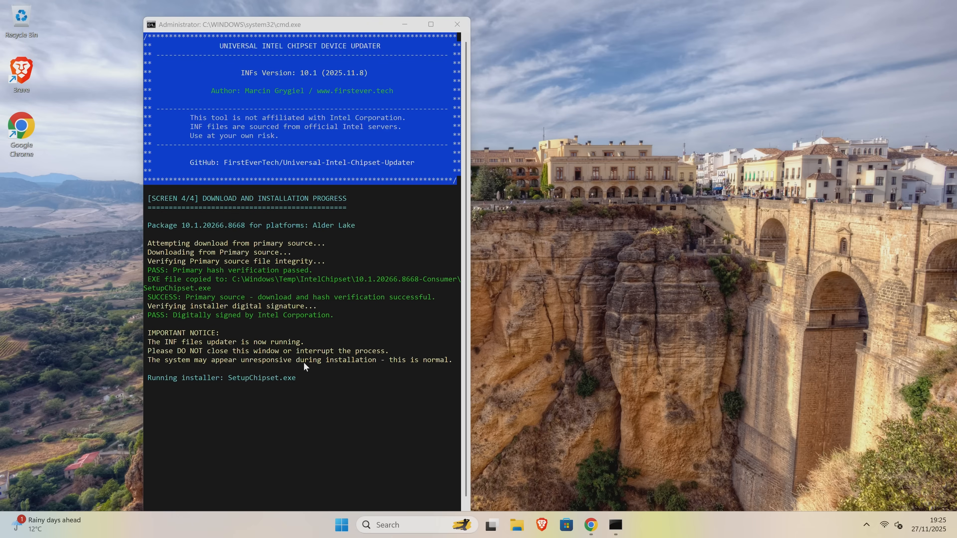
pyautogui.moveTo(309, 362)
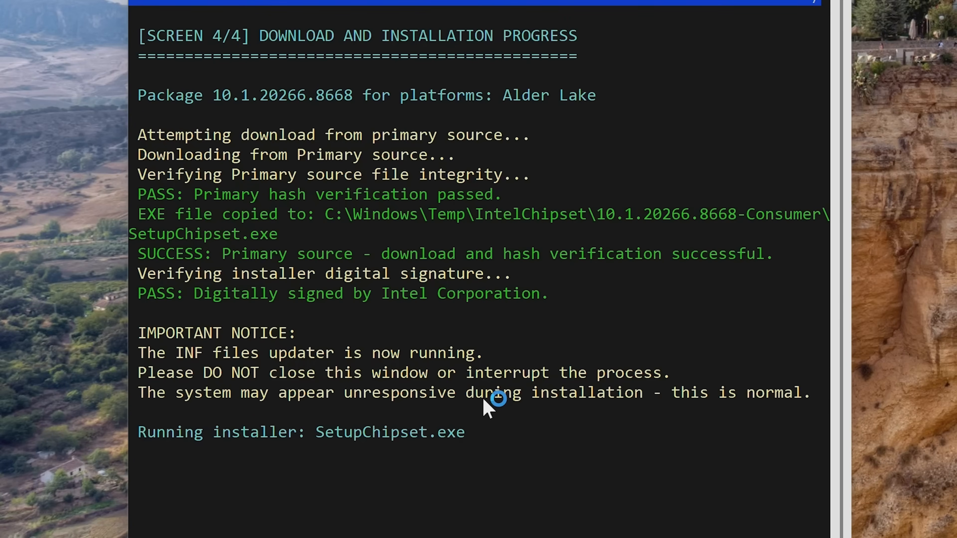
pyautogui.moveTo(488, 405)
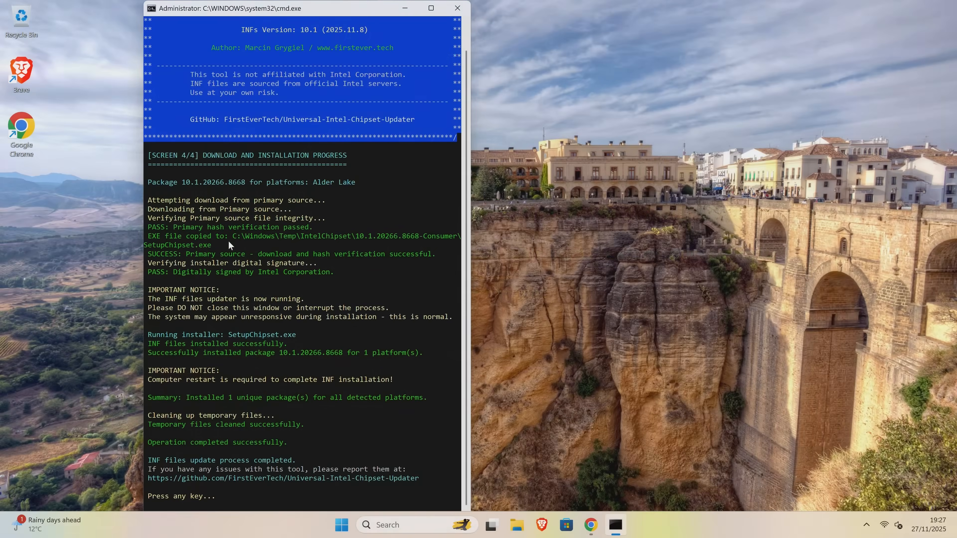
pyautogui.moveTo(165, 363)
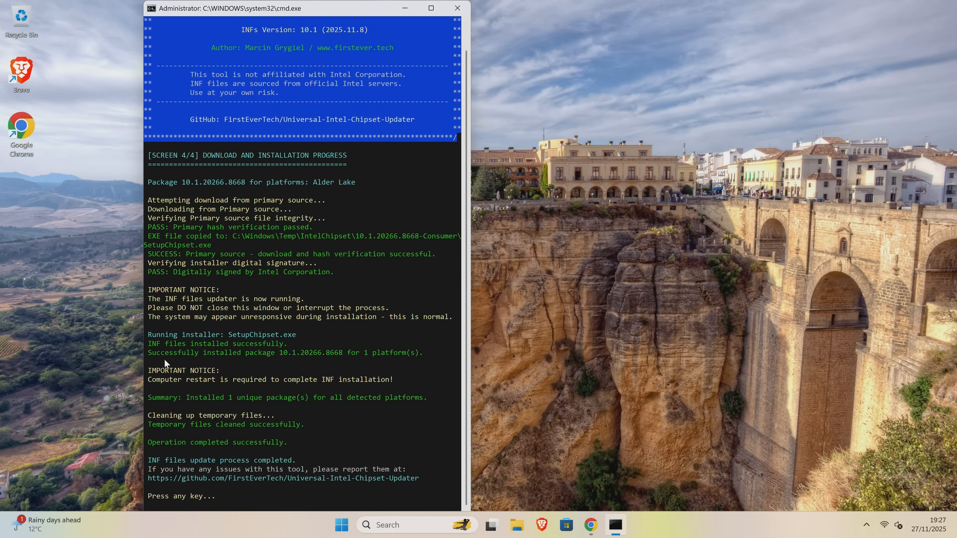
pyautogui.moveTo(255, 354)
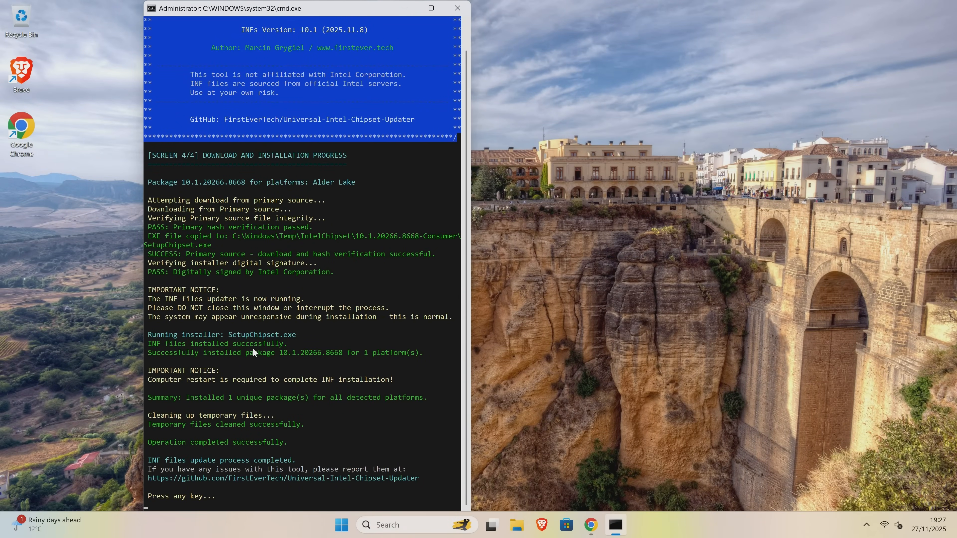
pyautogui.moveTo(220, 390)
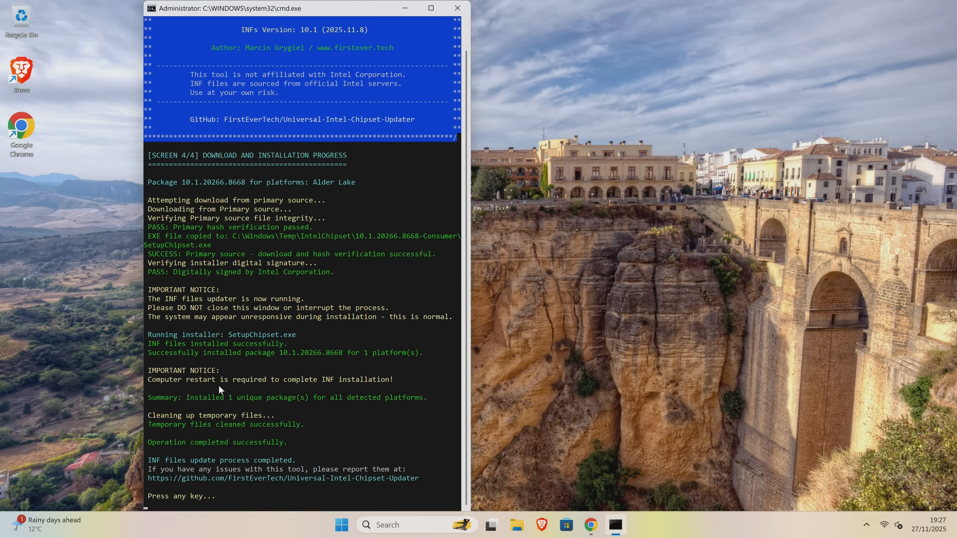
pyautogui.moveTo(361, 383)
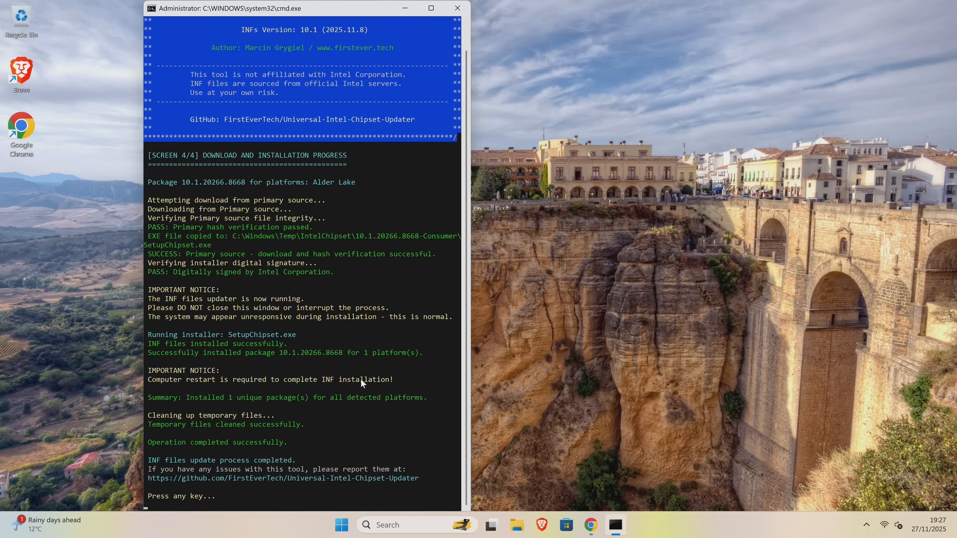
pyautogui.moveTo(162, 422)
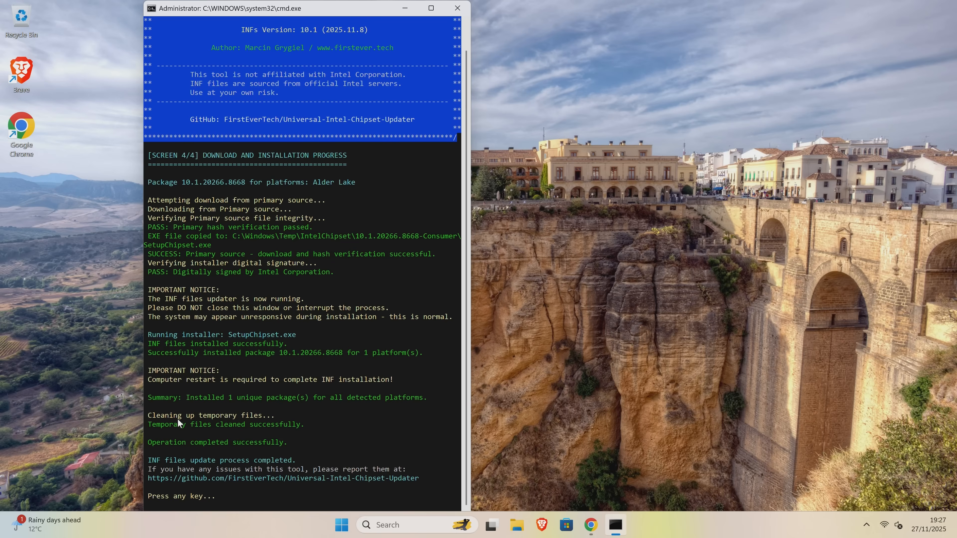
pyautogui.moveTo(201, 431)
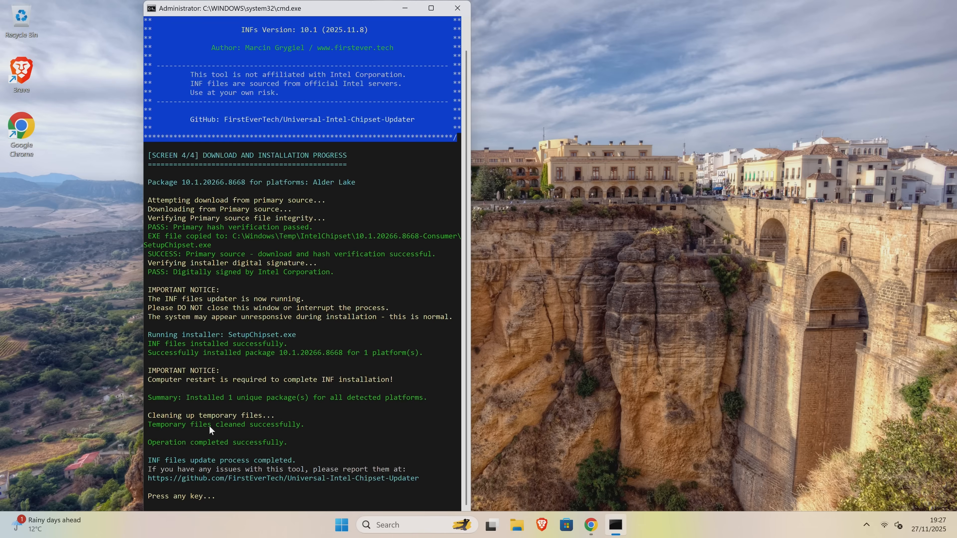
pyautogui.moveTo(212, 451)
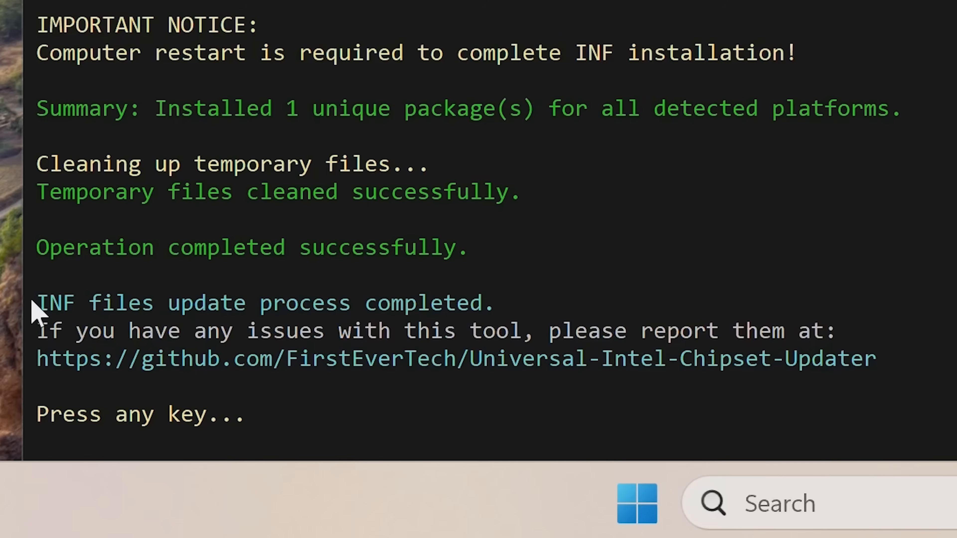
pyautogui.moveTo(342, 314)
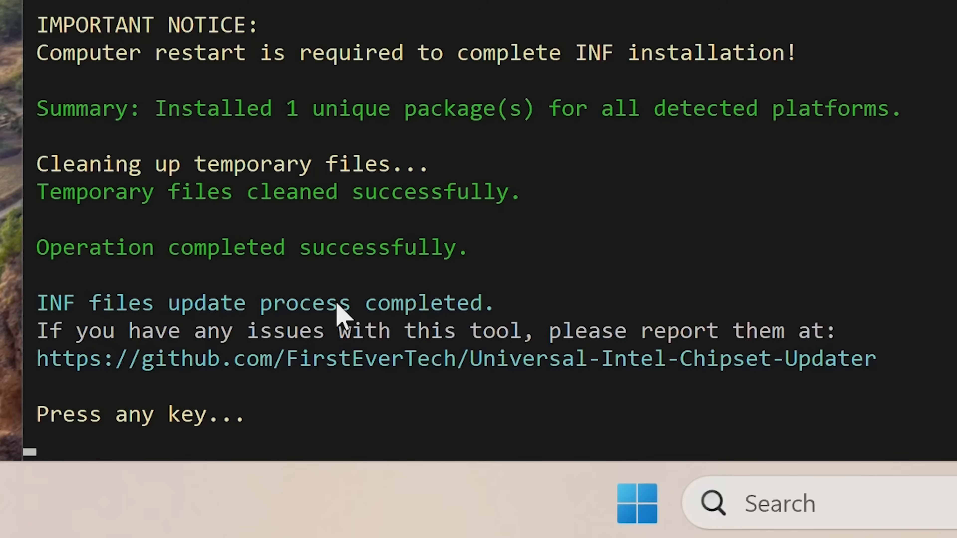
pyautogui.moveTo(304, 348)
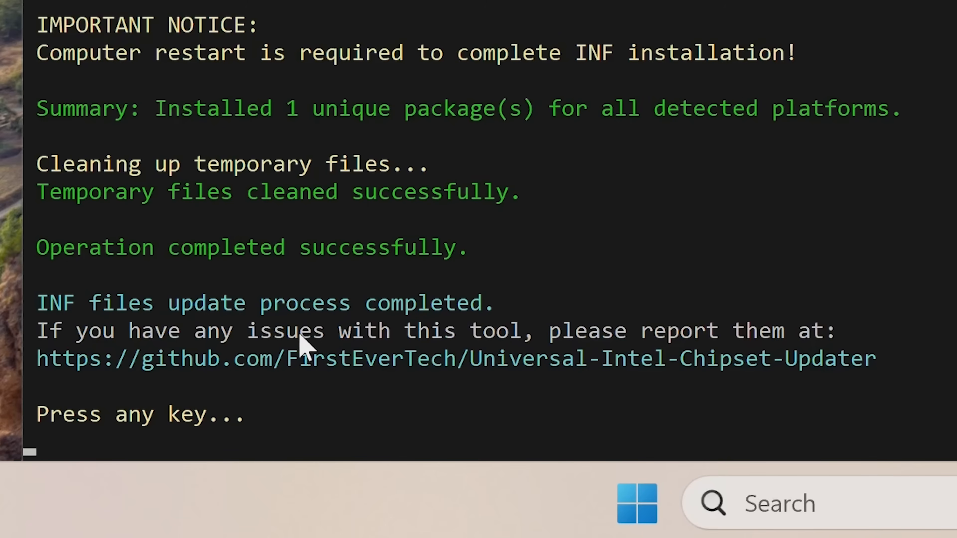
pyautogui.moveTo(689, 370)
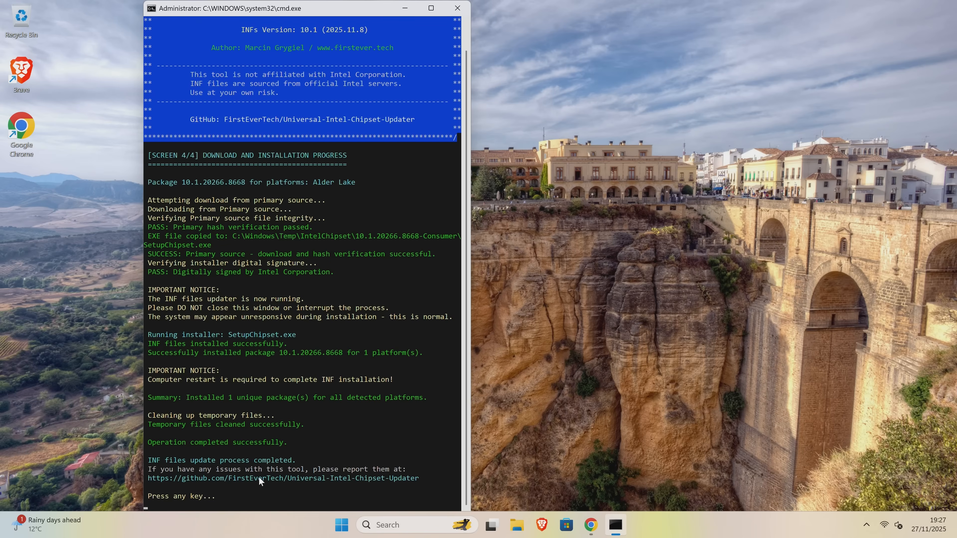
pyautogui.moveTo(275, 437)
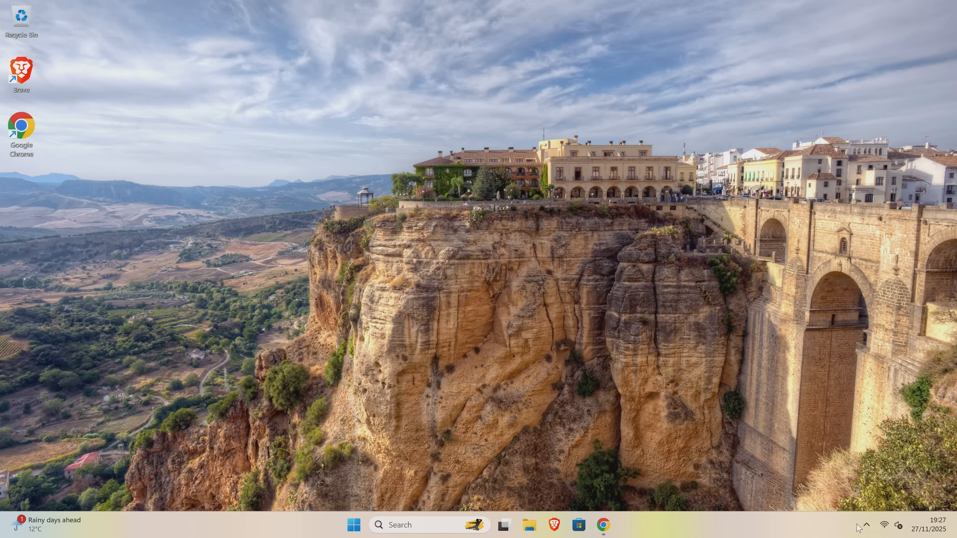
pyautogui.moveTo(352, 516)
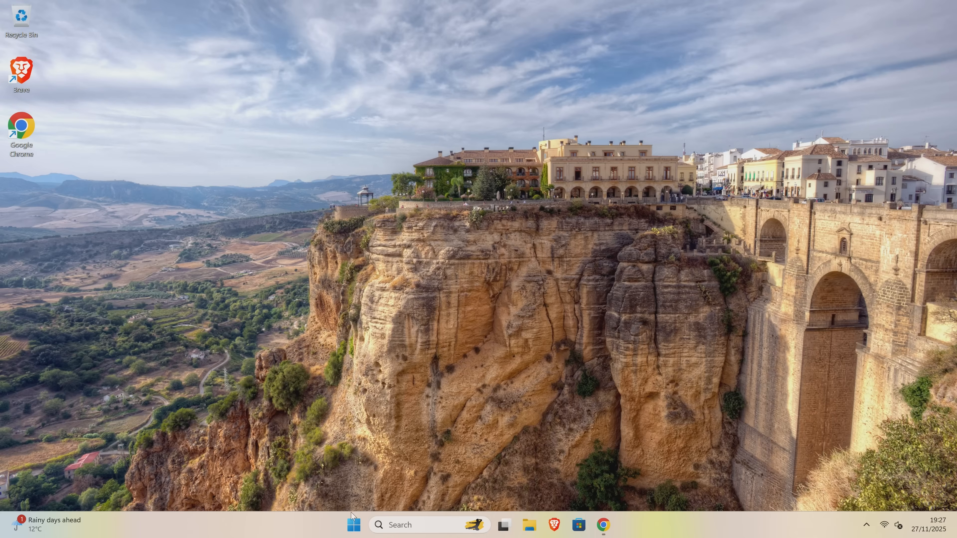
# Check IDE ATA/ATAPI controllers in Device Manager for warnings, then return to the FirstEverTech GitHub profile.
pyautogui.rightClick(352, 524)
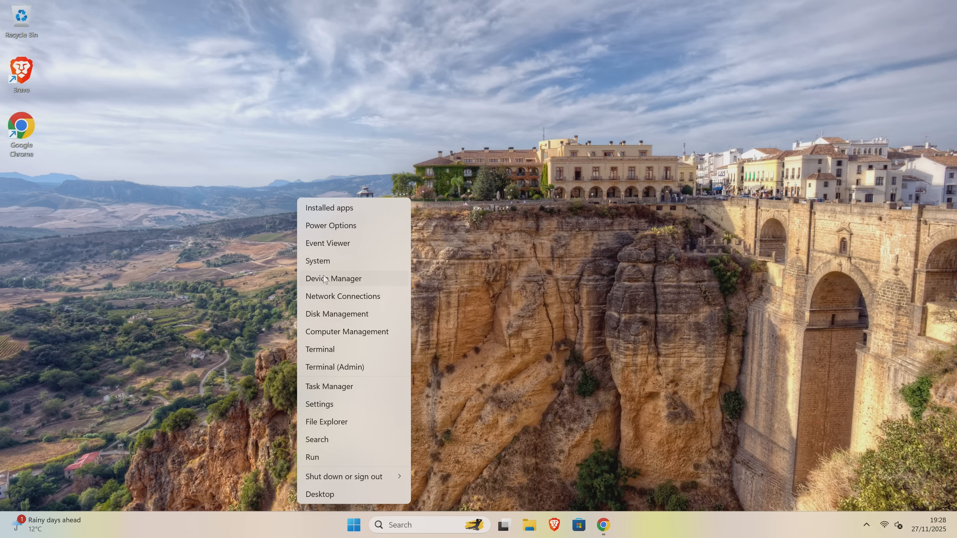
pyautogui.click(334, 278)
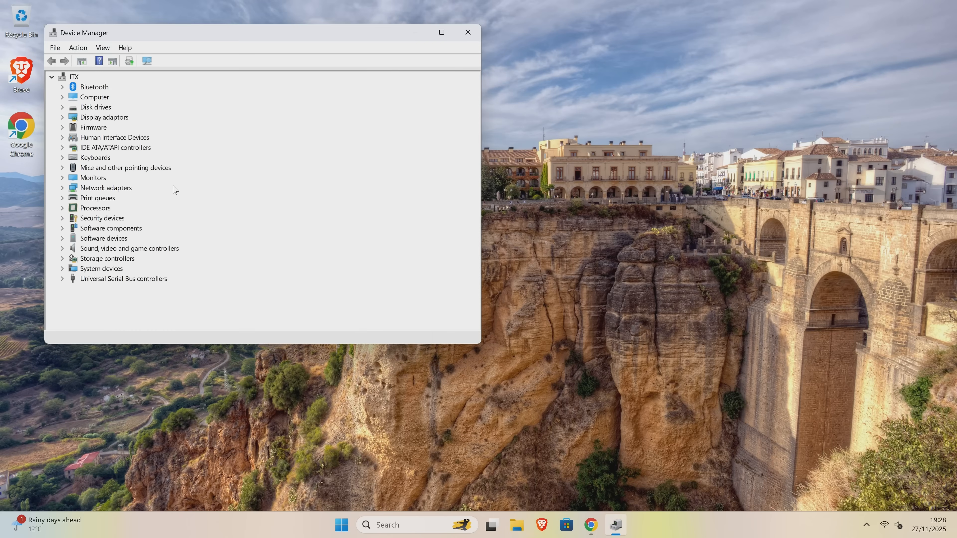
pyautogui.moveTo(68, 153)
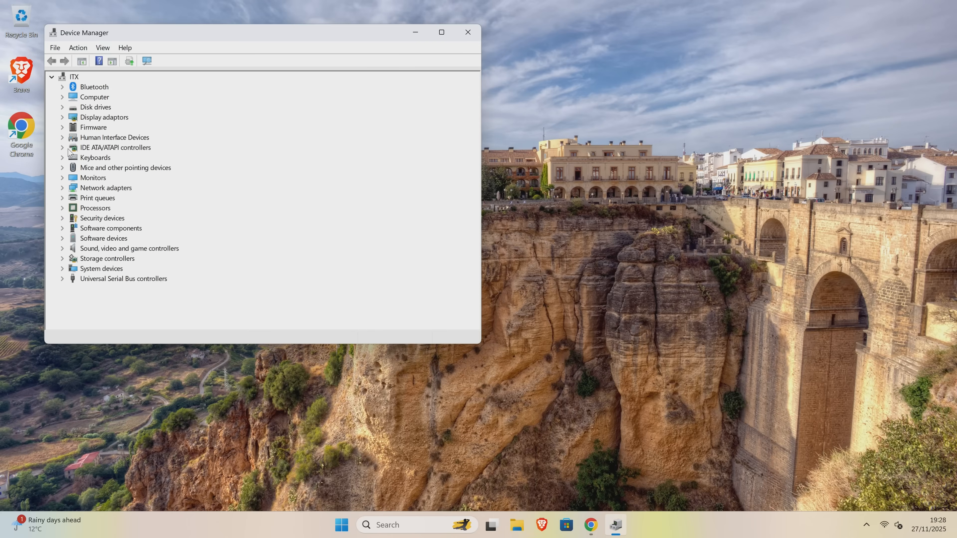
pyautogui.click(62, 137)
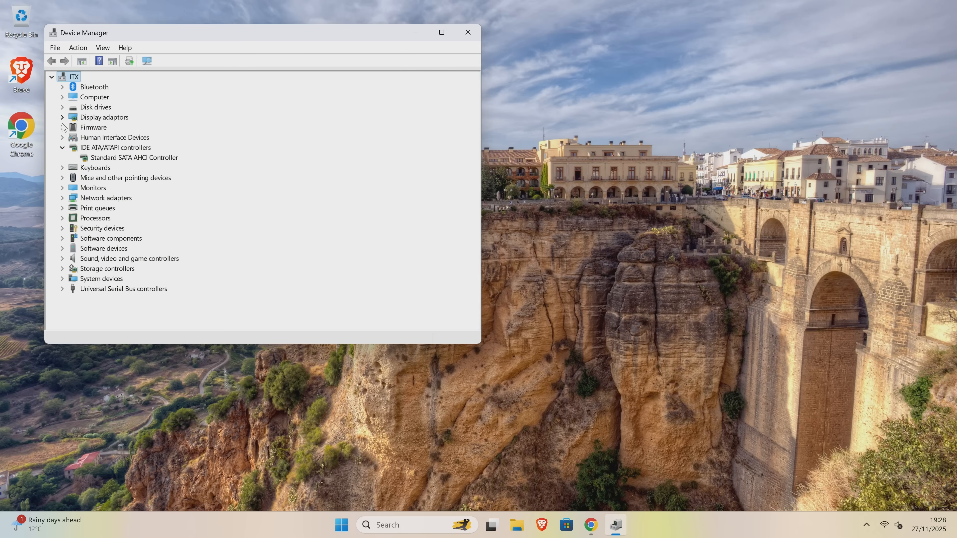
pyautogui.click(62, 147)
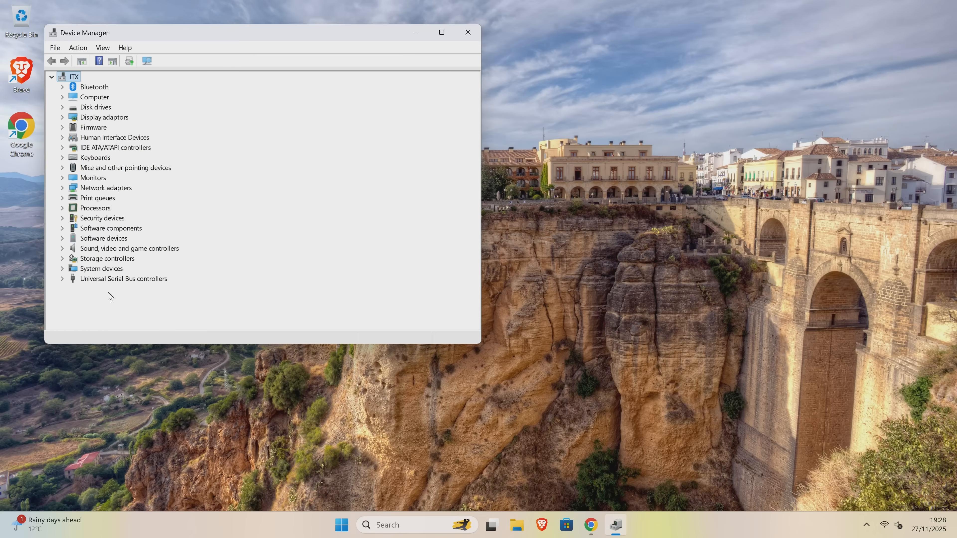
pyautogui.click(587, 525)
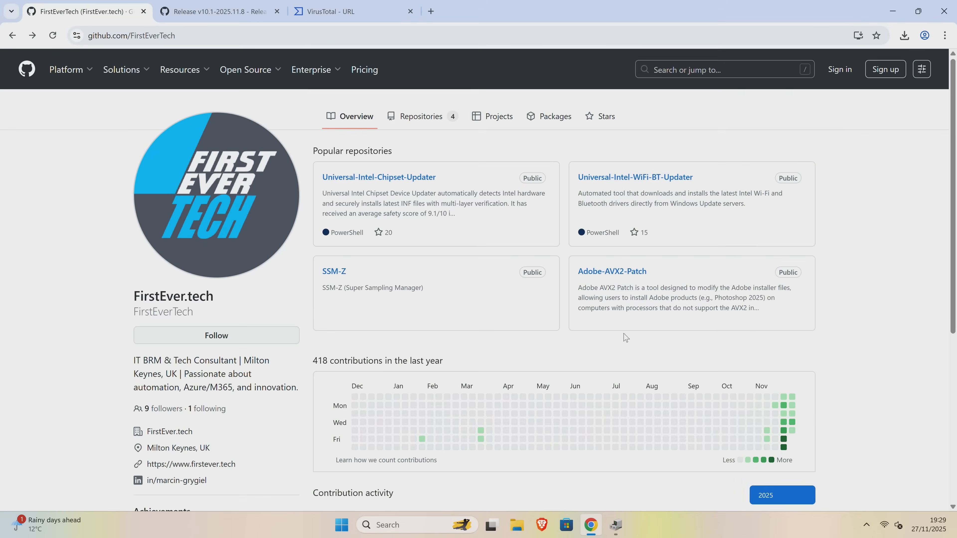
pyautogui.moveTo(237, 164)
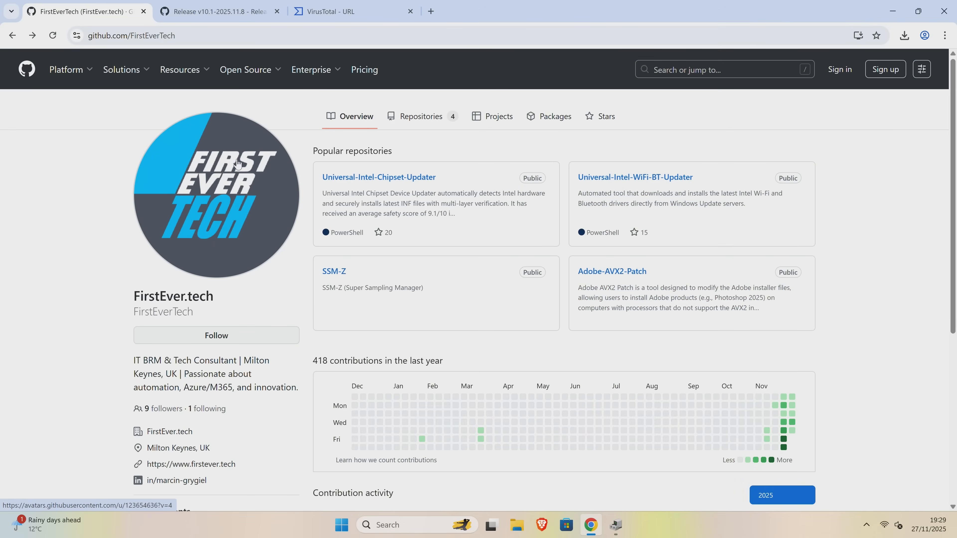
pyautogui.moveTo(353, 190)
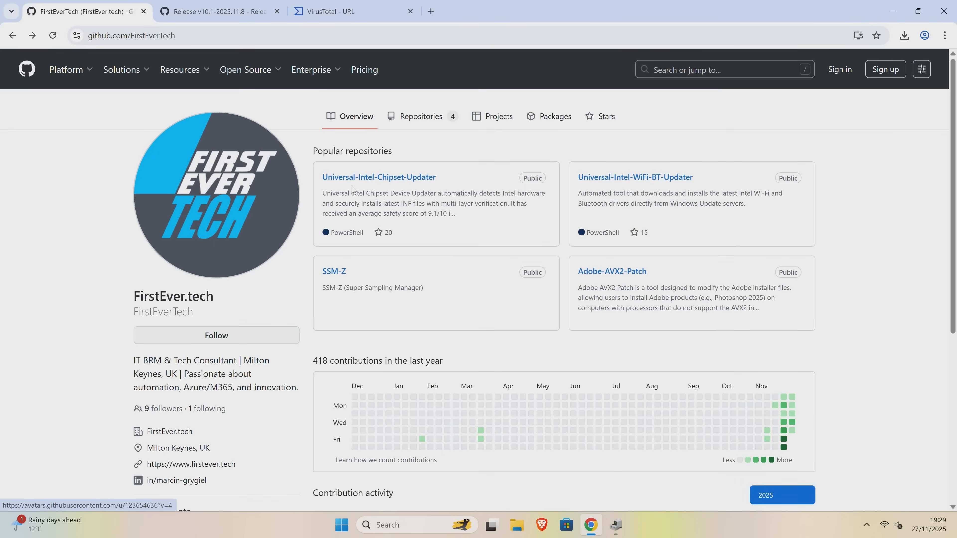
pyautogui.moveTo(378, 177)
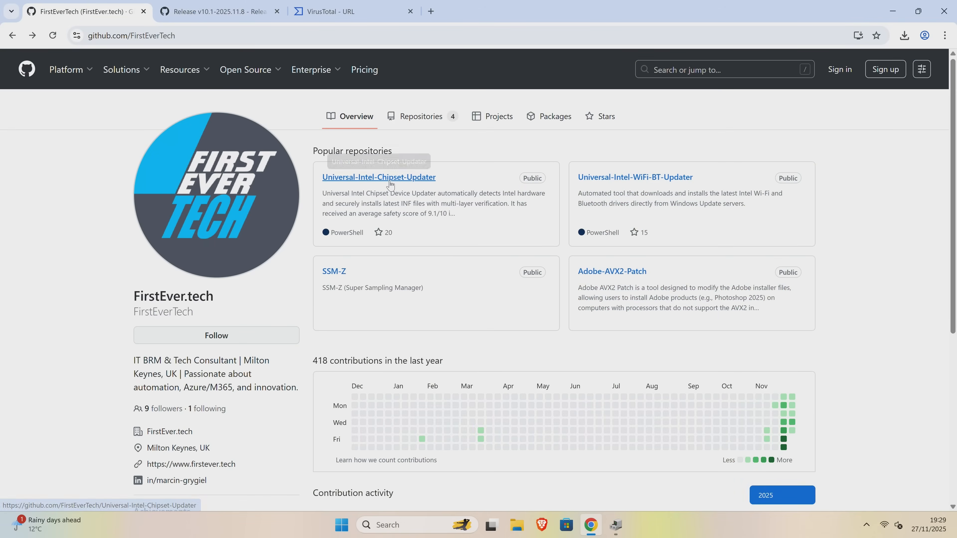
pyautogui.moveTo(592, 185)
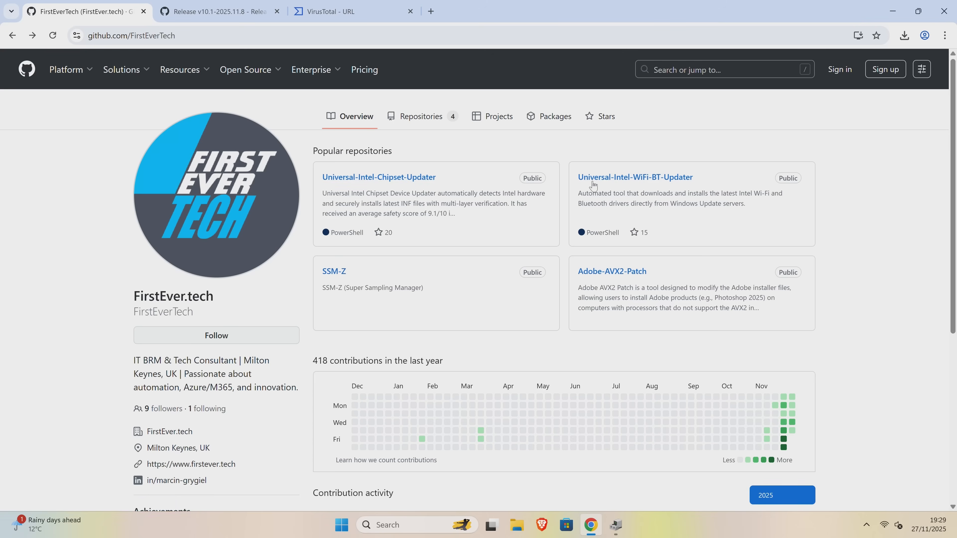
pyautogui.moveTo(634, 177)
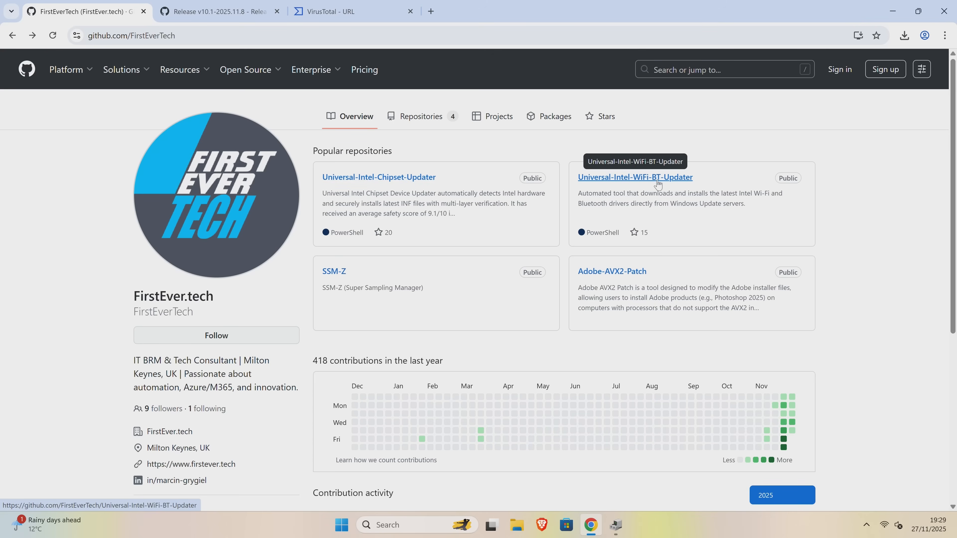
pyautogui.moveTo(680, 184)
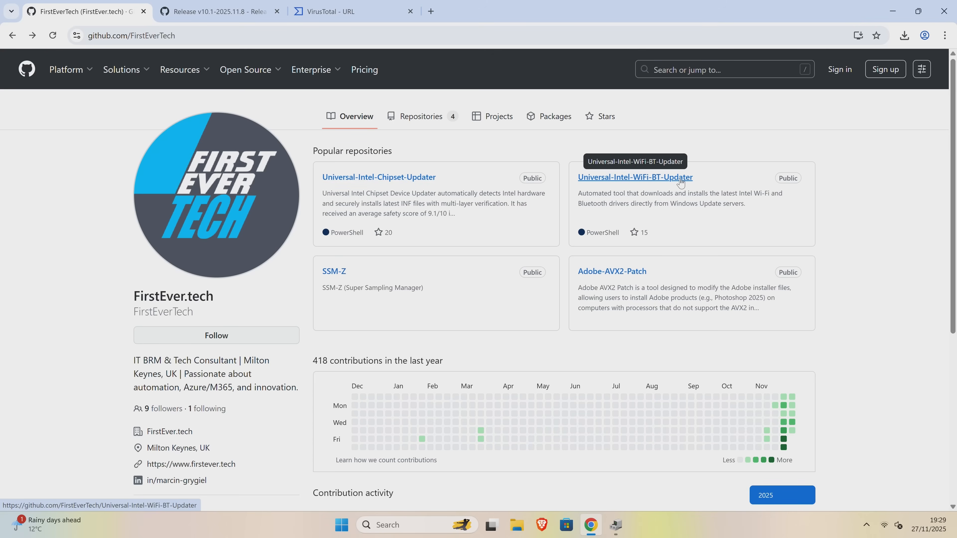
pyautogui.moveTo(628, 181)
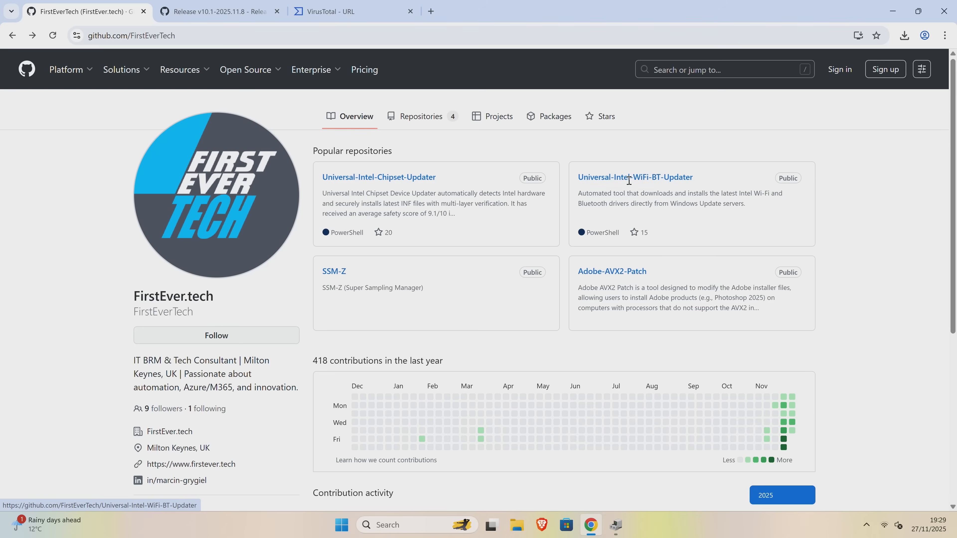
pyautogui.moveTo(611, 272)
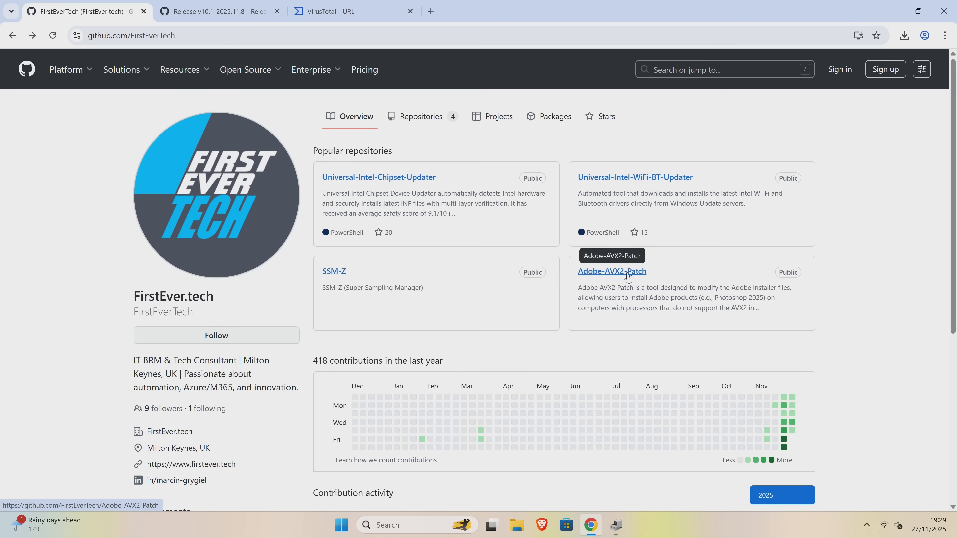
pyautogui.moveTo(468, 280)
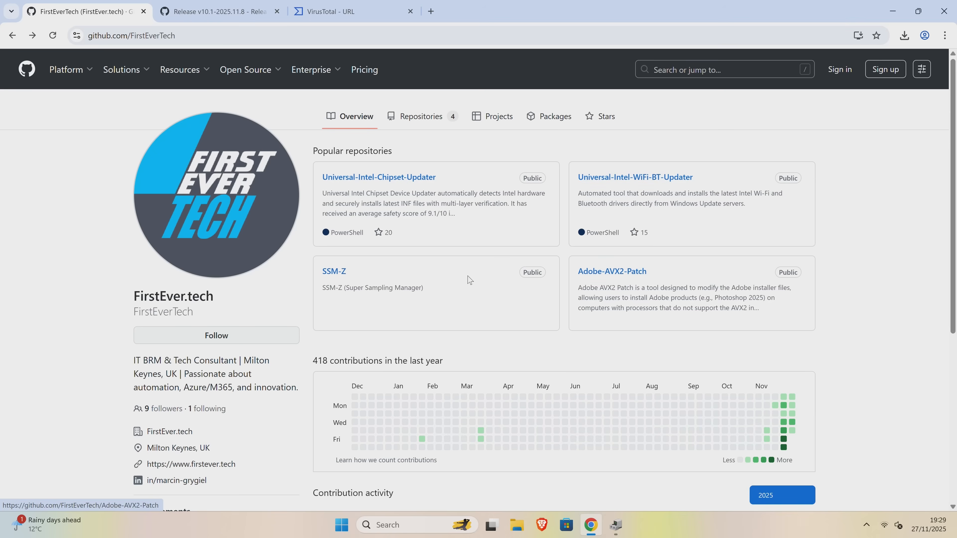
pyautogui.moveTo(157, 443)
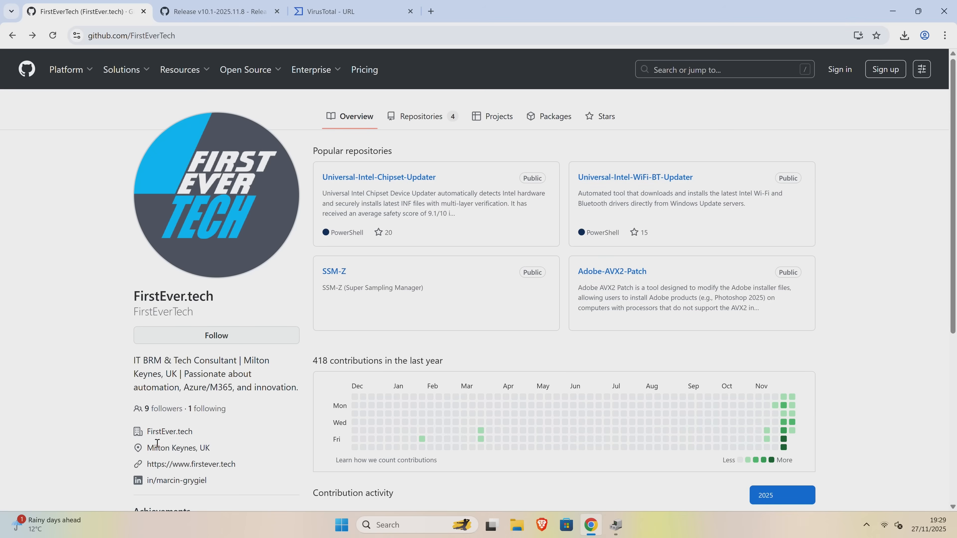
pyautogui.moveTo(218, 448)
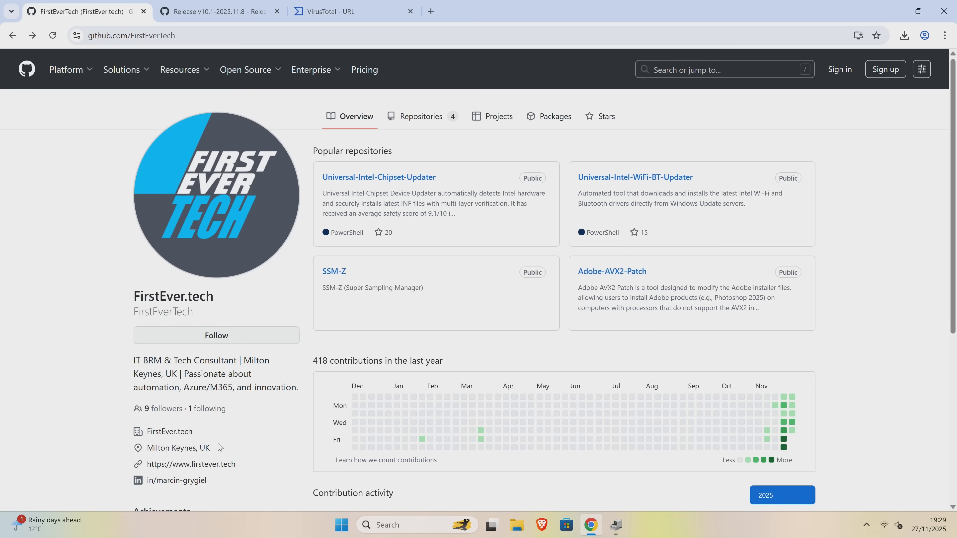
pyautogui.moveTo(191, 464)
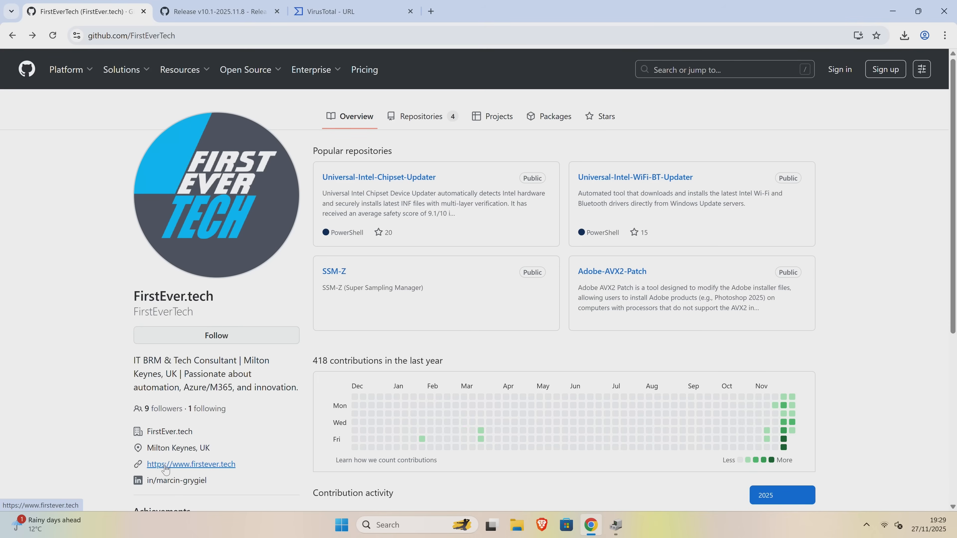
pyautogui.moveTo(176, 480)
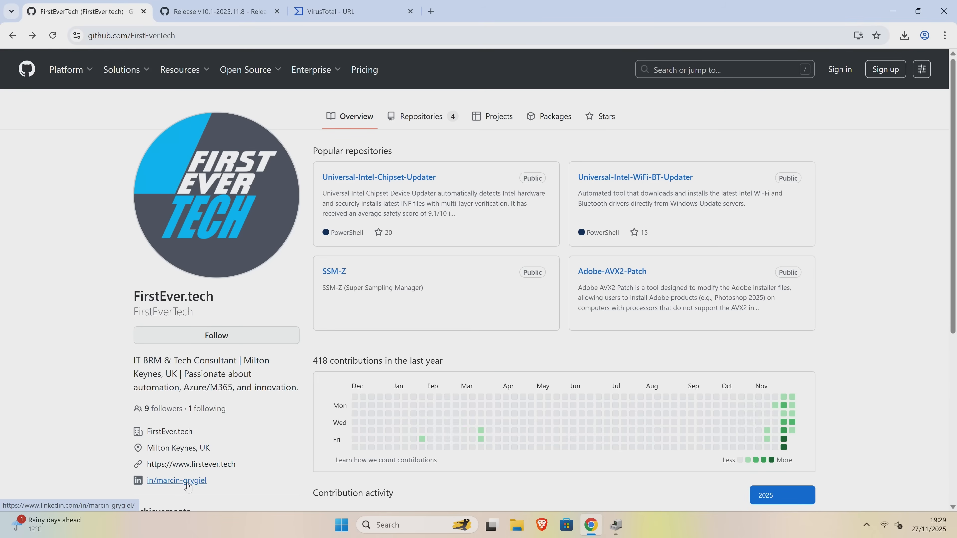
pyautogui.scroll(-3)
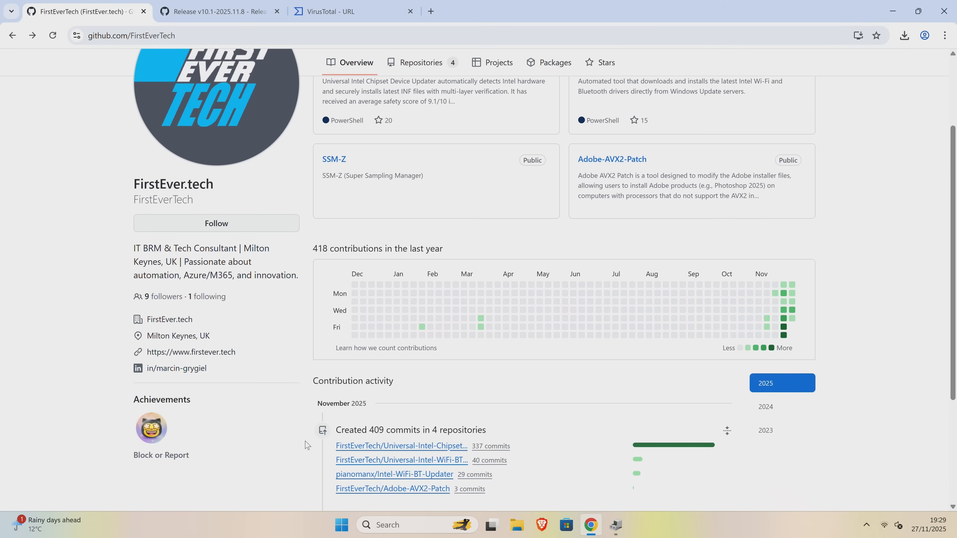
pyautogui.scroll(3)
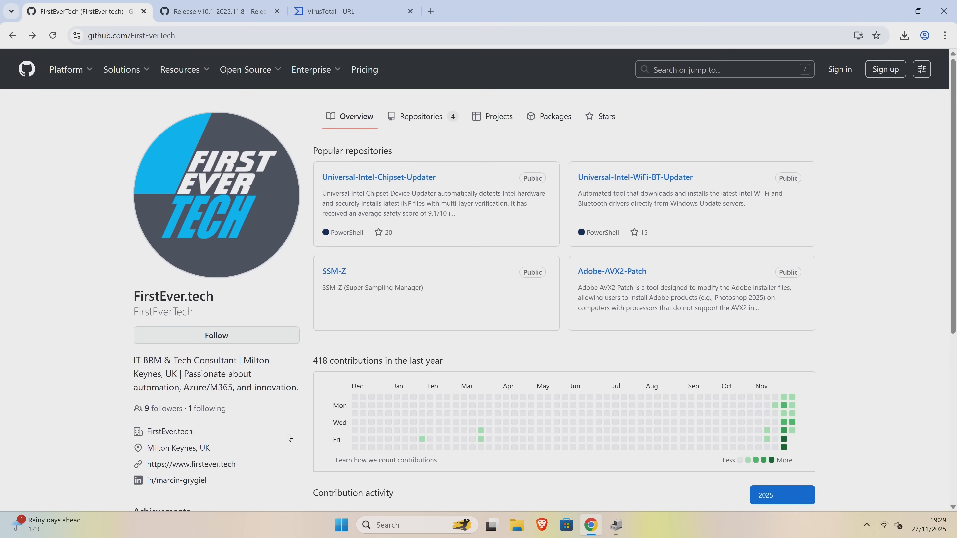